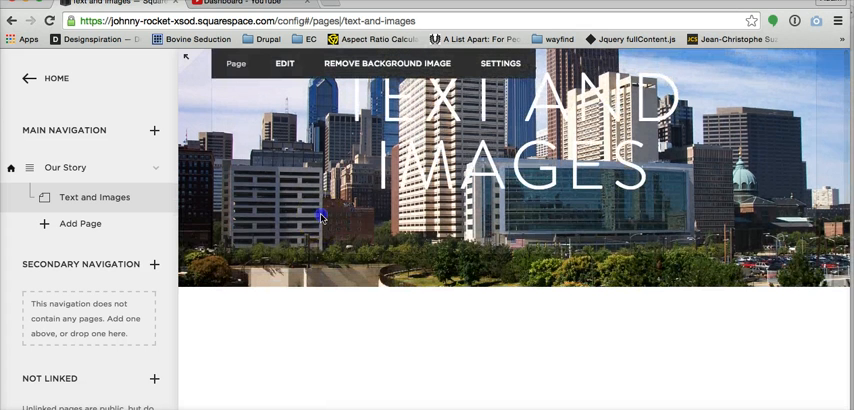
Scroll to the Page Content area and open it in EDIT mode, showing the empty text block.
scroll(down, 3)
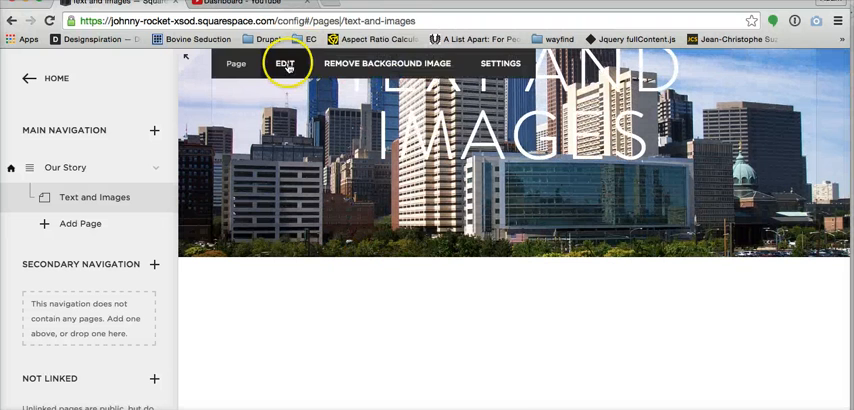
mouse_move(420, 63)
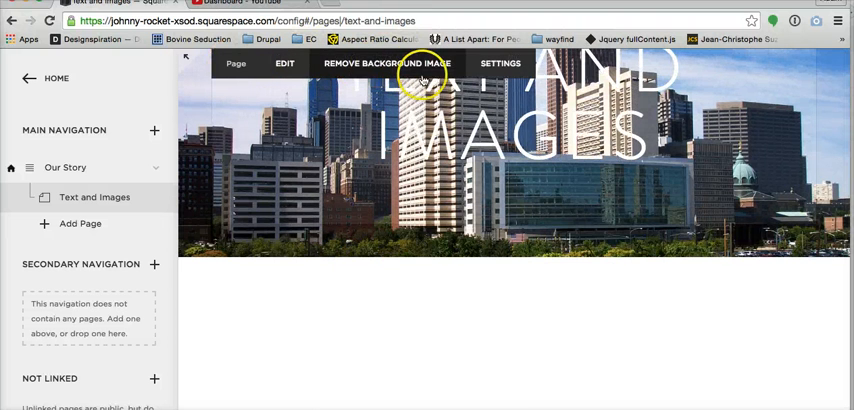
click(380, 63)
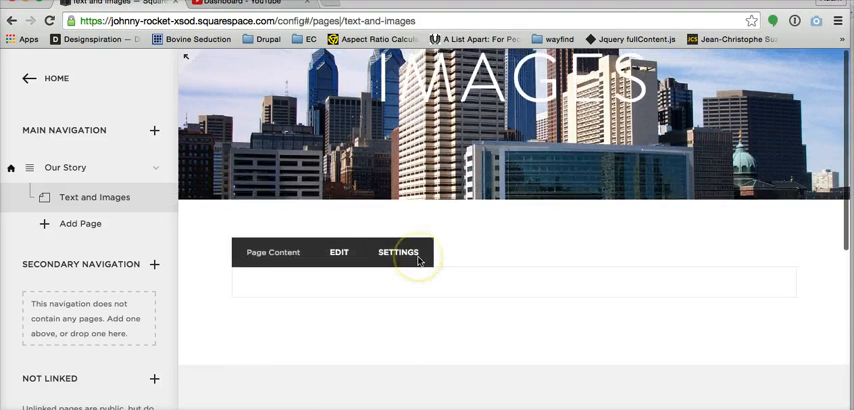
scroll(down, 3)
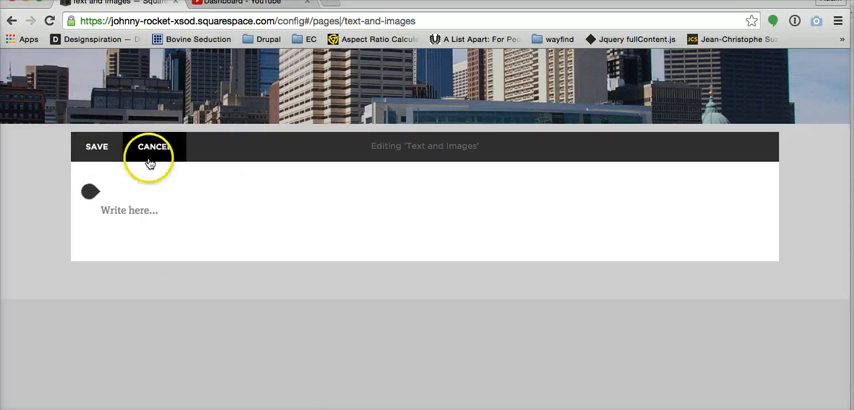
mouse_move(190, 118)
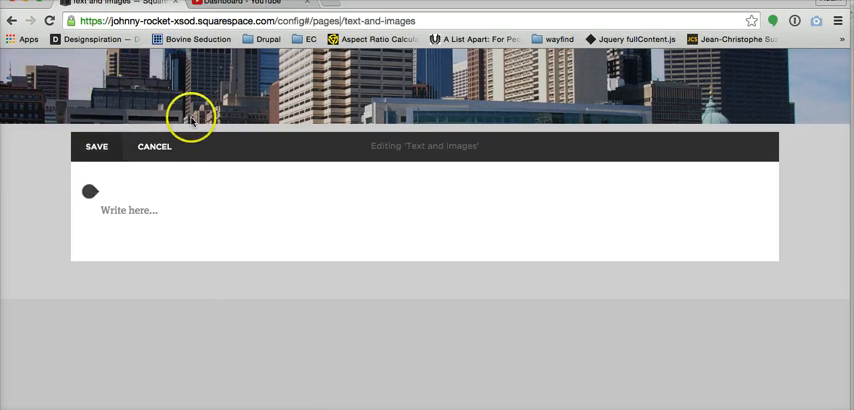
click(170, 214)
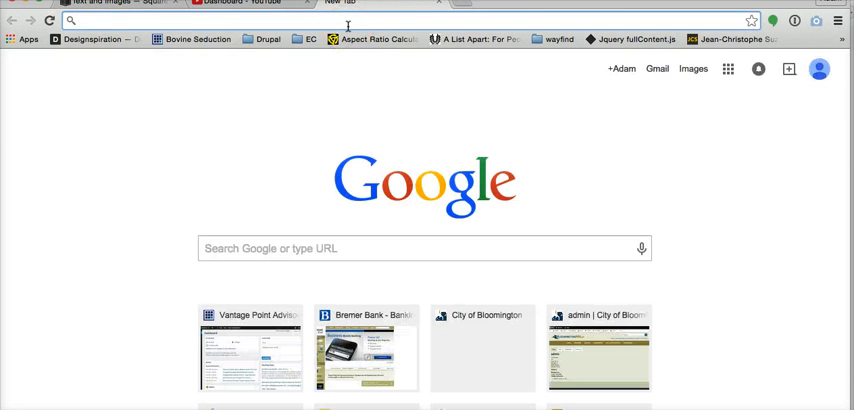
Search 'hipster ipsum', open hipsum.co and generate four paragraphs of filler text.
text(hipster ipsum)
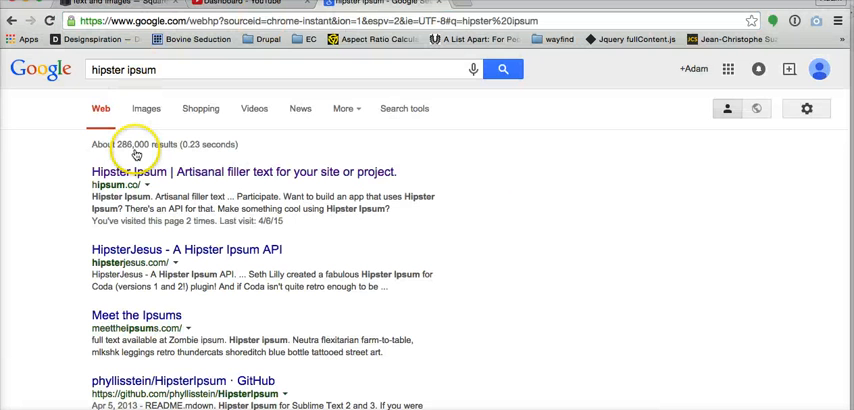
click(145, 170)
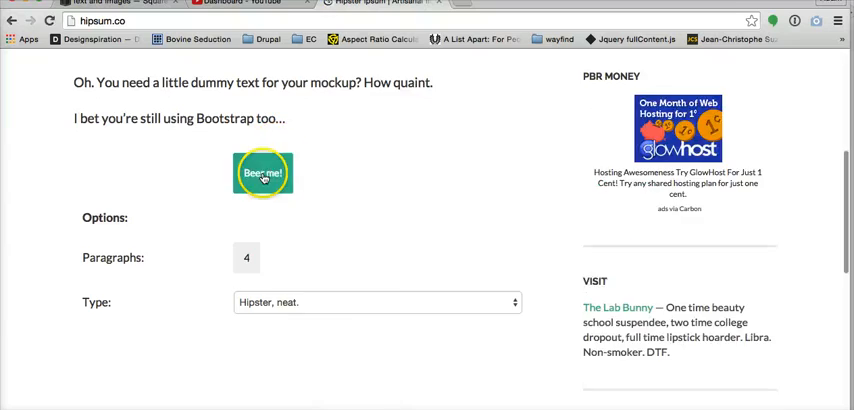
click(263, 172)
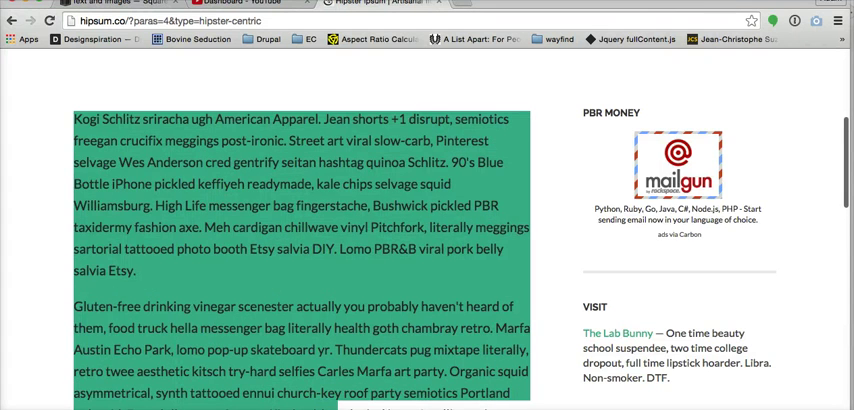
scroll(down, 3)
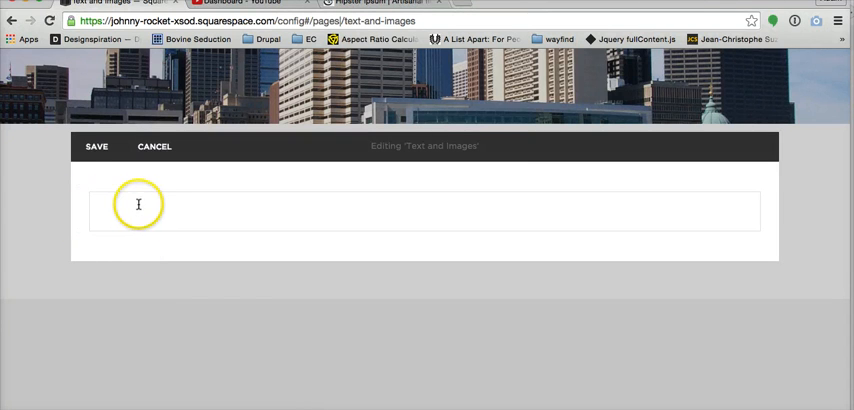
Paste the Hipster Ipsum paragraphs into the empty text block and add some test typing.
click(135, 205)
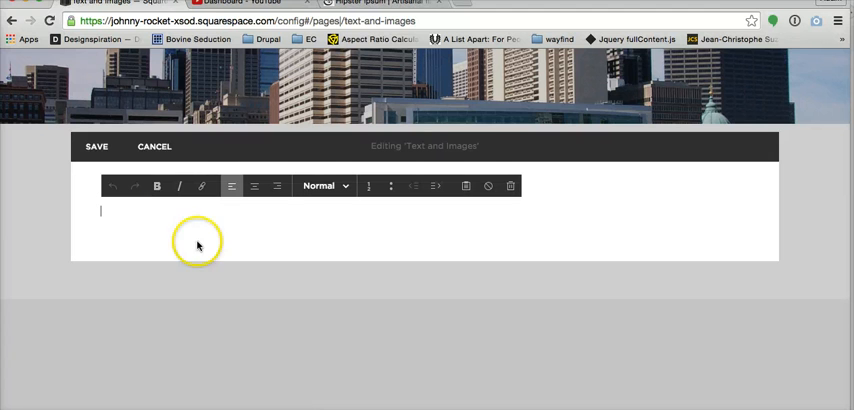
text(Kogi Schlitz sriracha ugh American Apparel...)
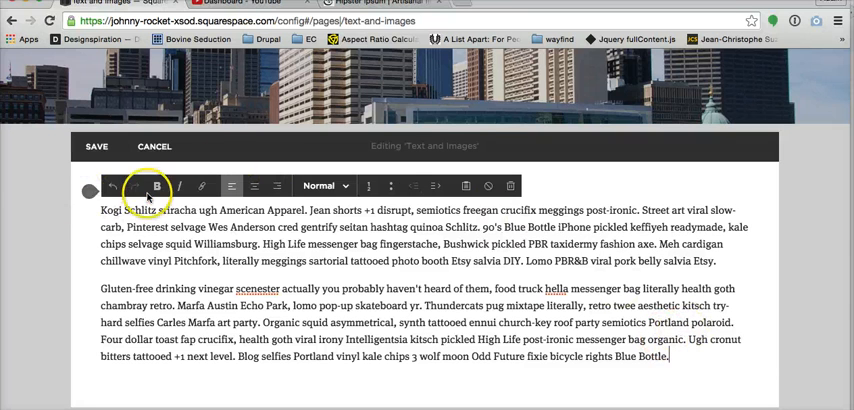
mouse_move(391, 186)
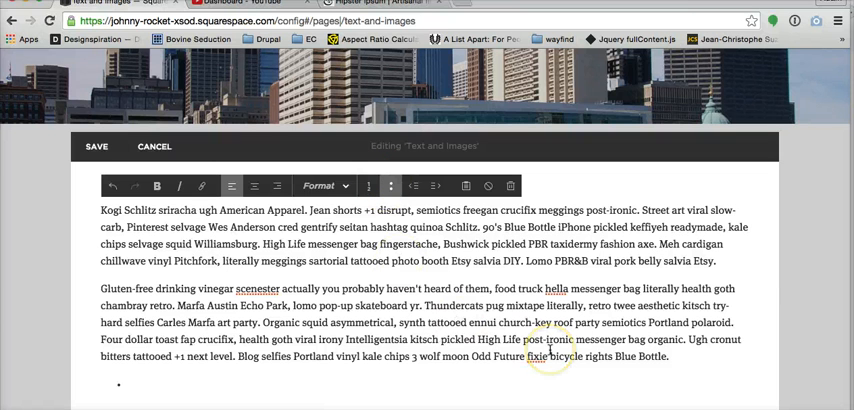
text(sdf afj;aj fjae;fj eaf)
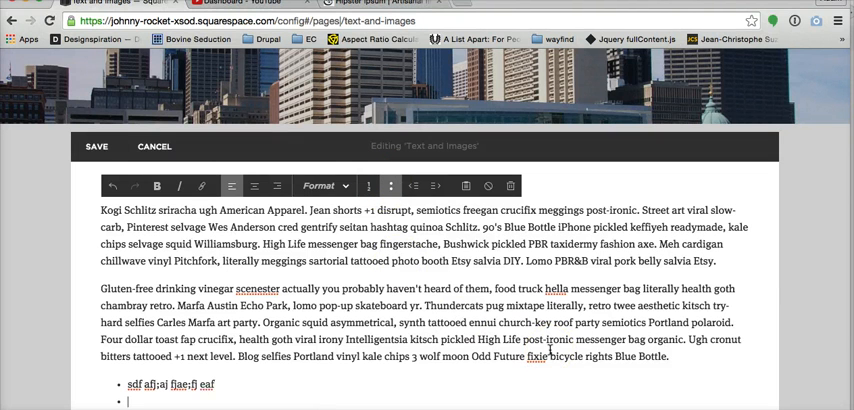
text(asf ajf la)
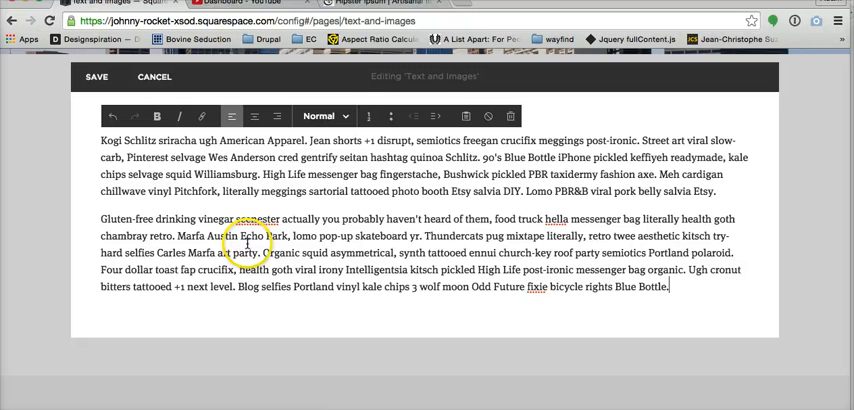
Try Headings 1–3, then make the second paragraph a Quote and the opening sentence Heading 1.
click(326, 105)
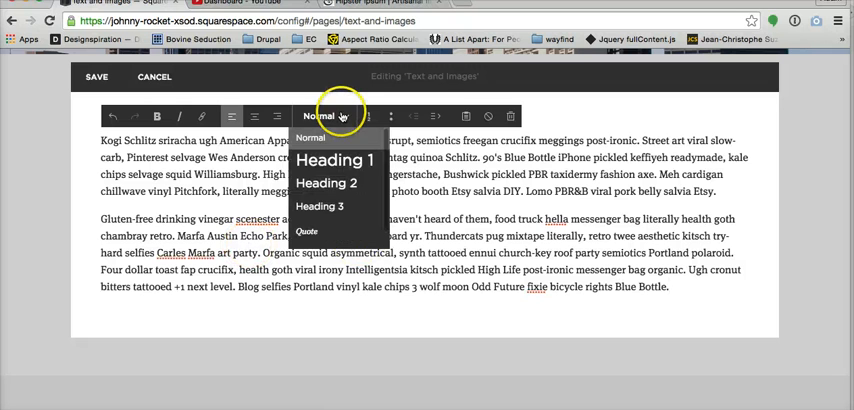
click(331, 160)
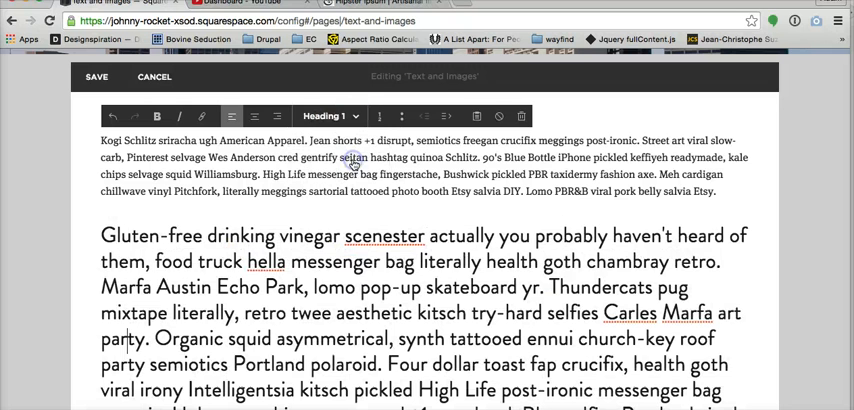
click(356, 116)
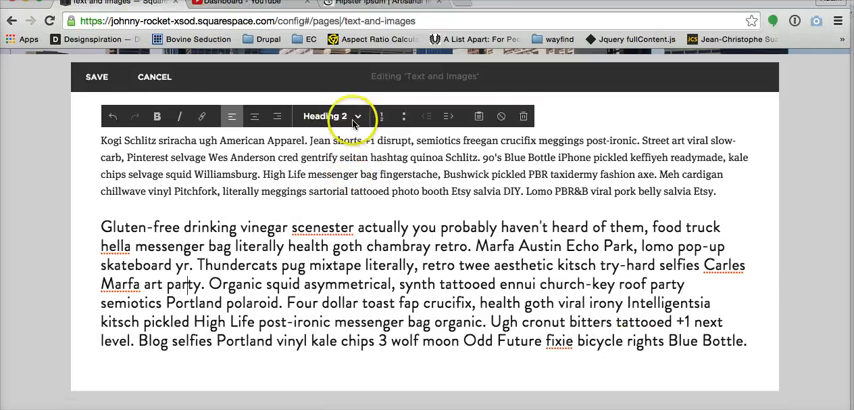
click(340, 113)
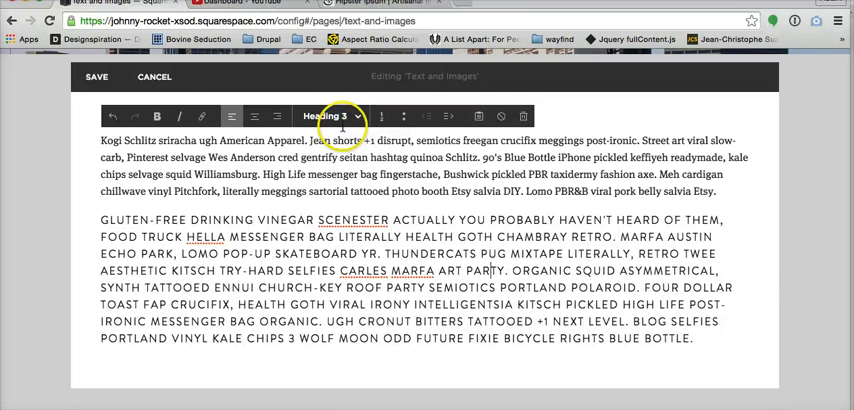
click(340, 116)
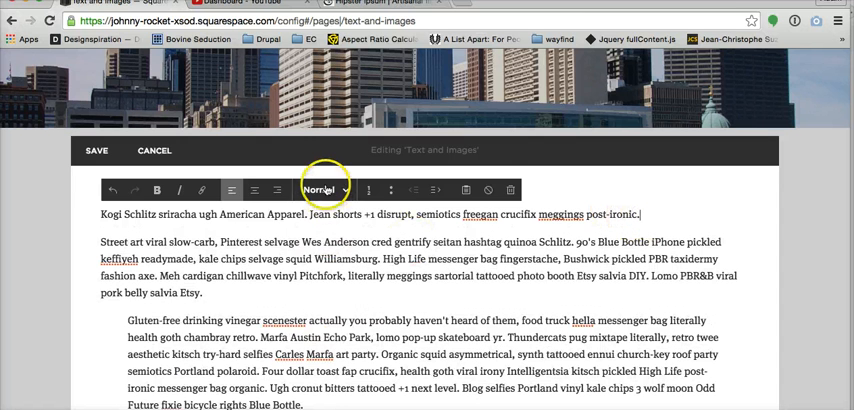
click(323, 189)
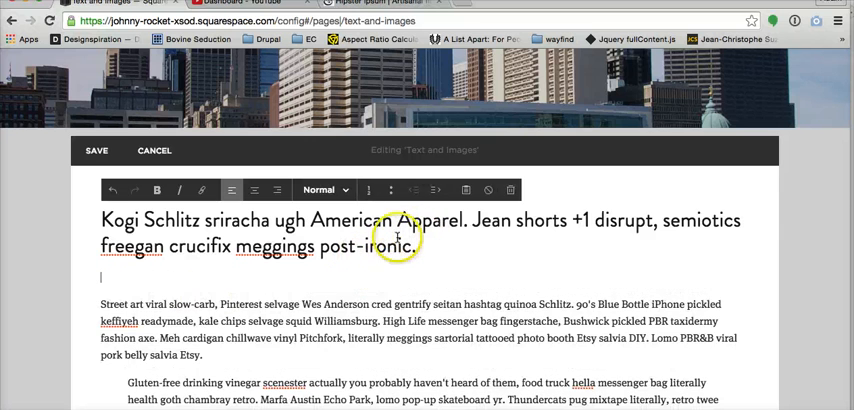
scroll(down, 3)
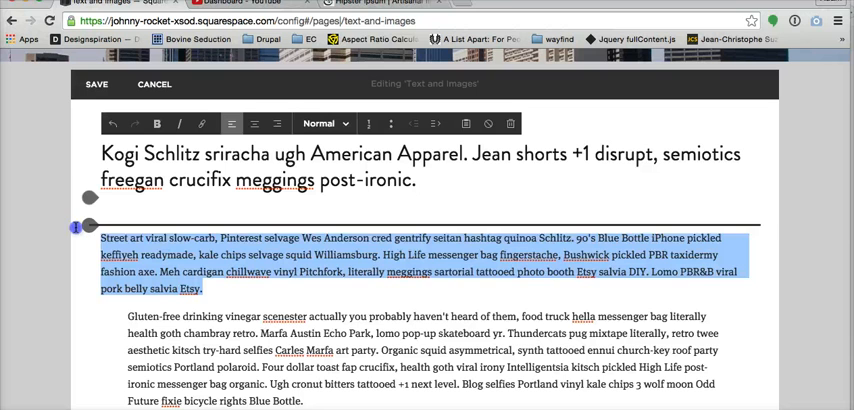
click(279, 123)
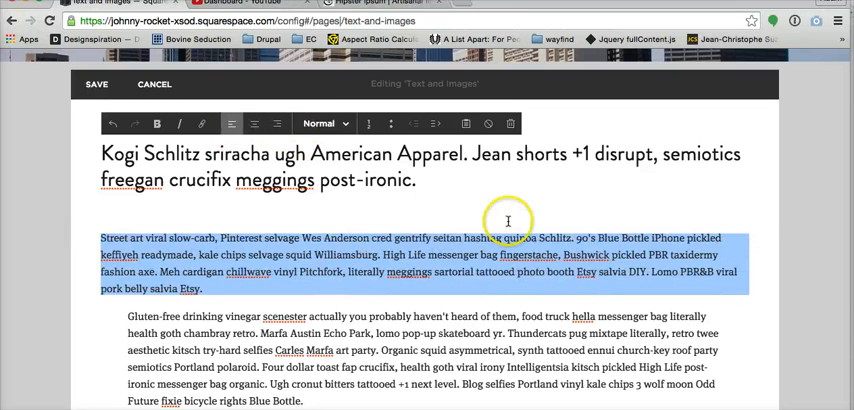
mouse_move(441, 187)
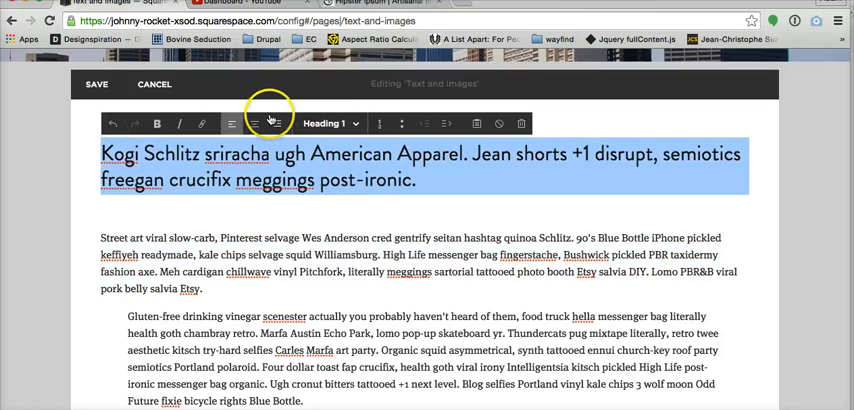
click(273, 123)
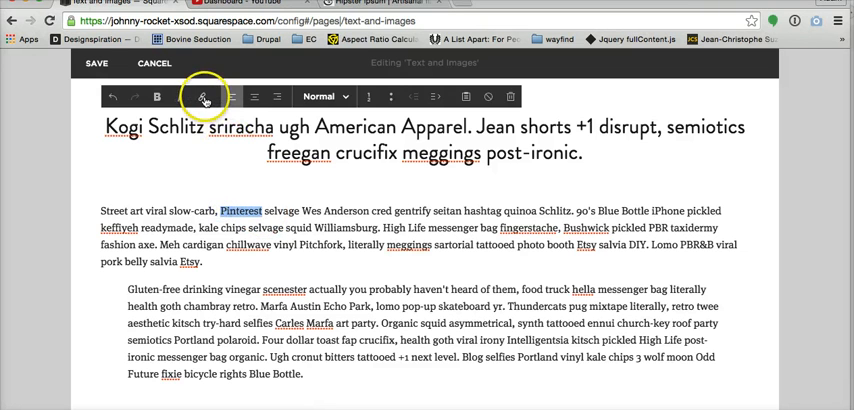
Open link options for 'Pinterest' and show the site's pages as link targets.
click(199, 96)
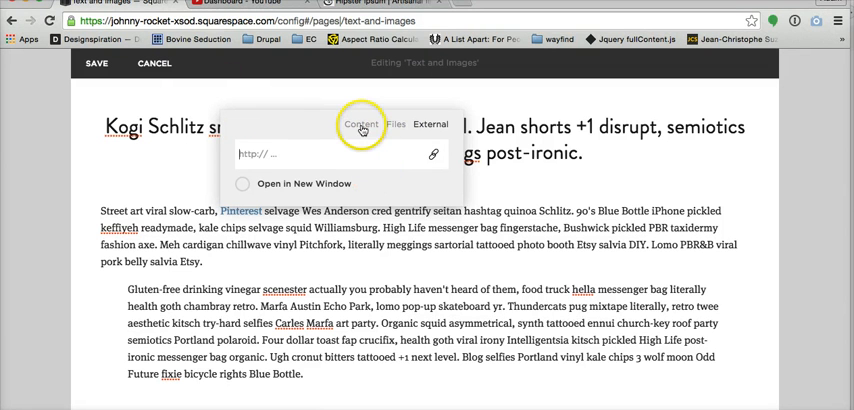
click(391, 122)
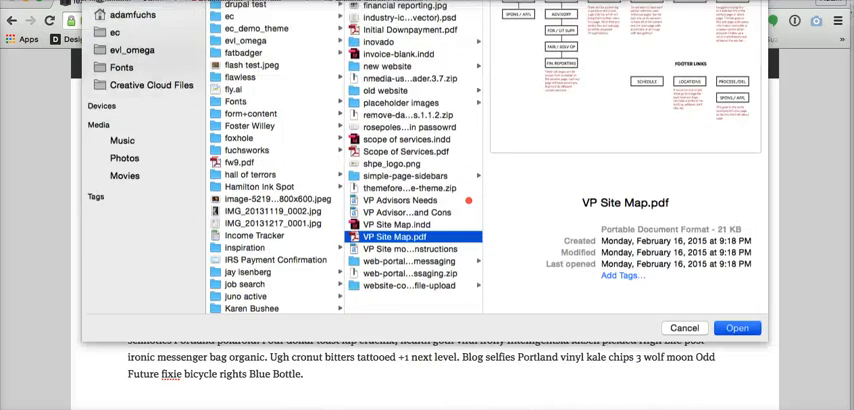
Upload VP Site Map.pdf as the file link target for 'Pinterest'.
click(742, 328)
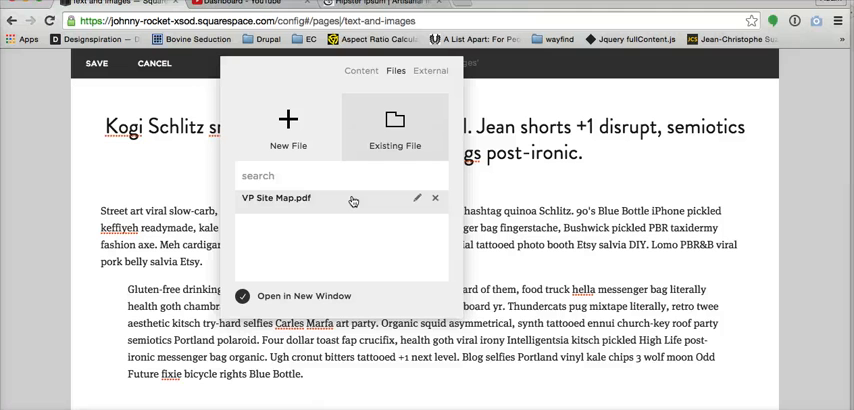
mouse_move(322, 199)
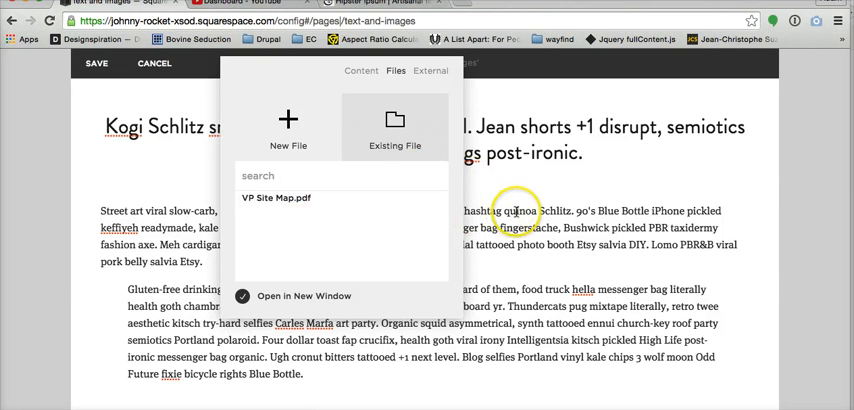
mouse_move(412, 103)
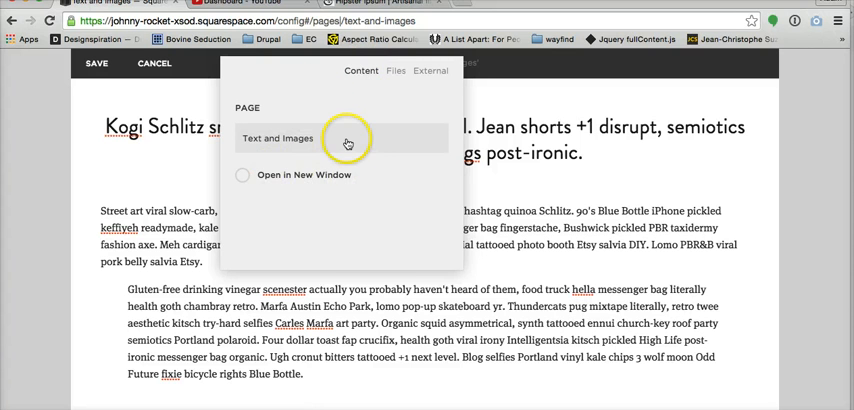
click(283, 137)
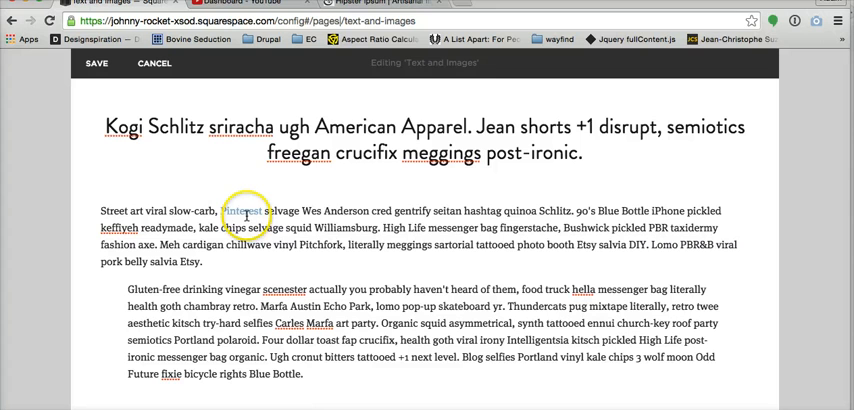
click(246, 214)
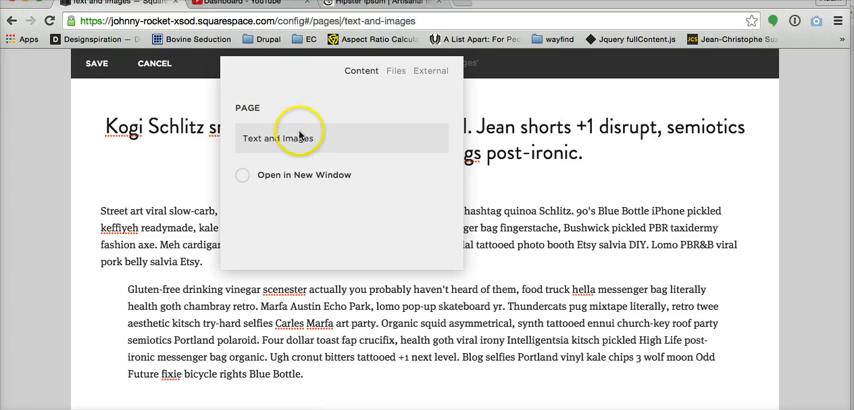
mouse_move(298, 203)
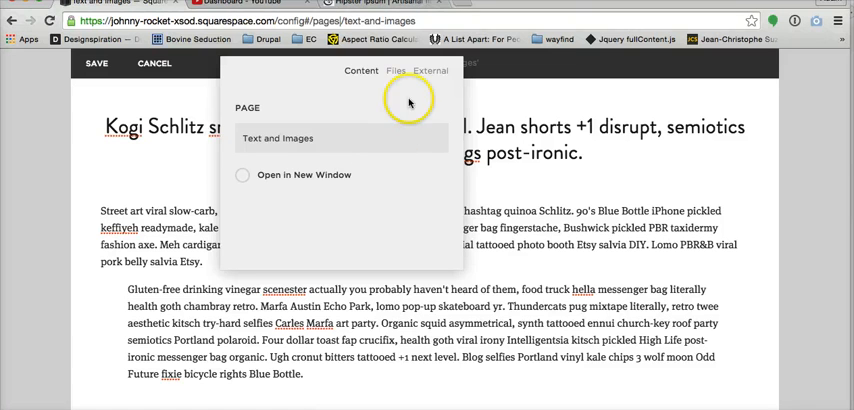
click(395, 70)
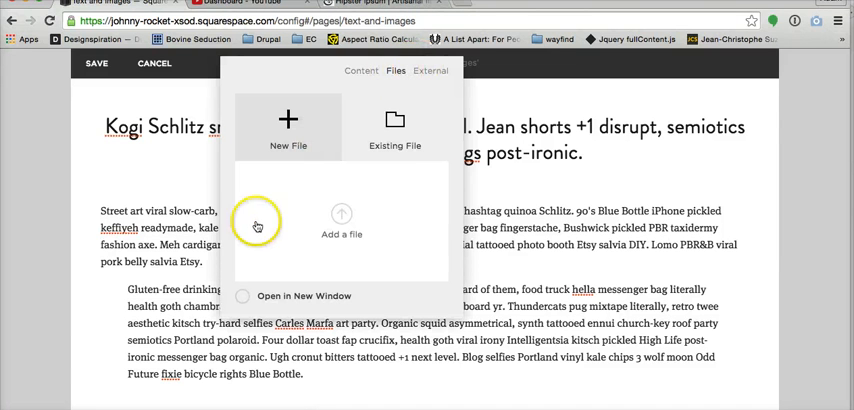
mouse_move(342, 213)
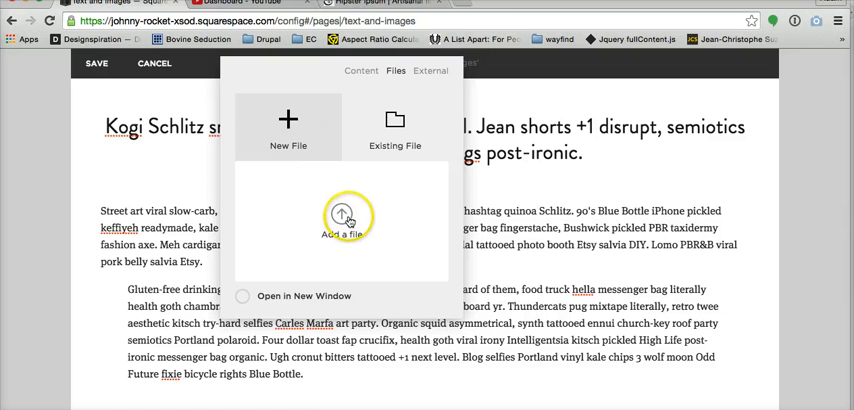
click(432, 72)
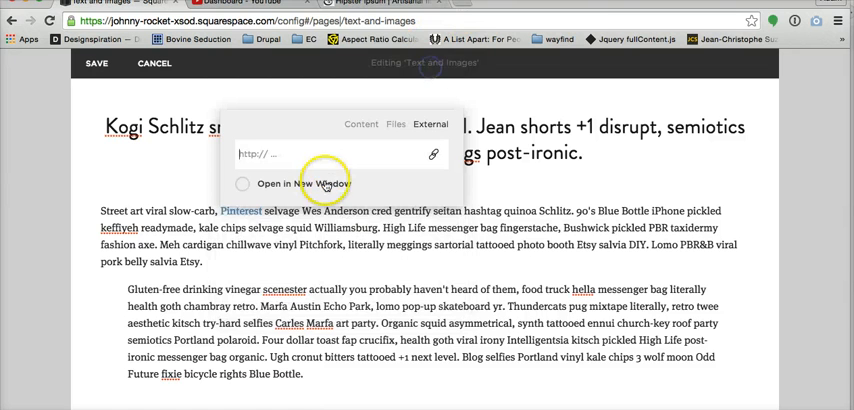
text(www.go)
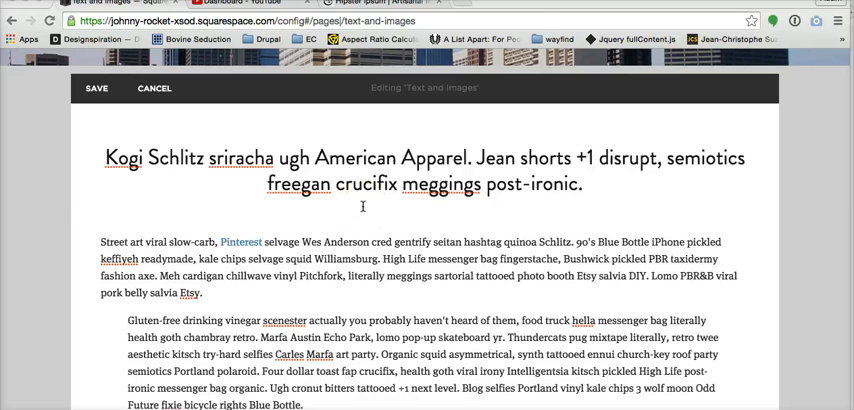
click(205, 8)
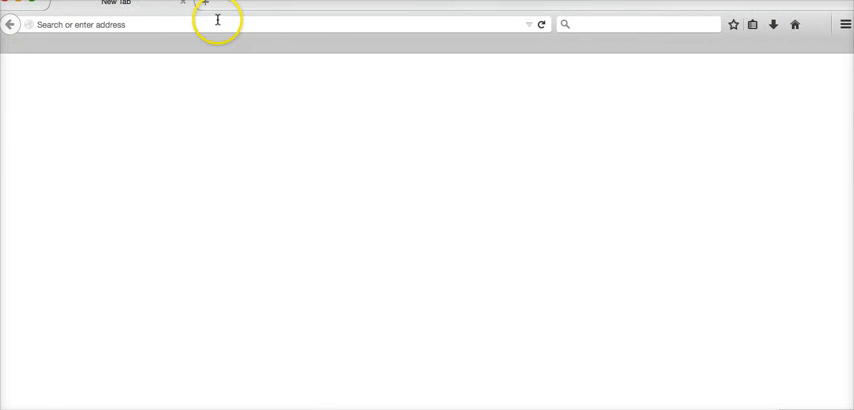
text(https://johnny-rocket-xsod.squarespace.com/)
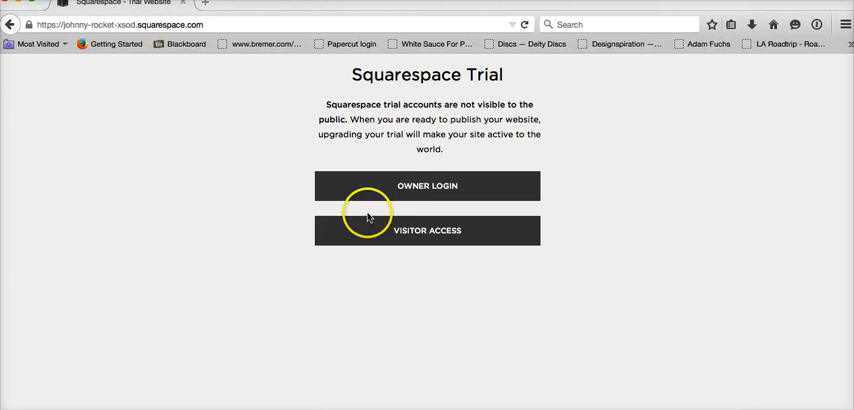
click(427, 230)
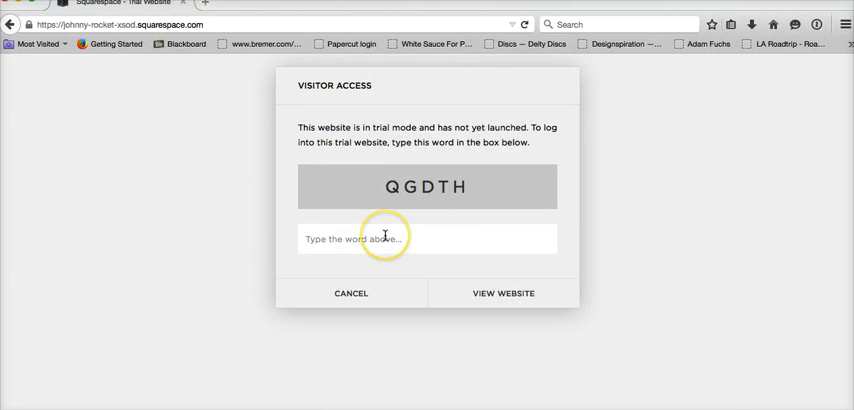
text(qgdth)
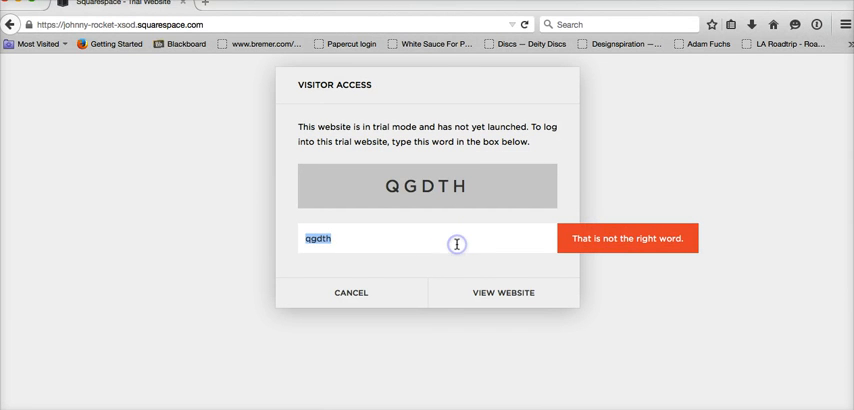
text(Q)
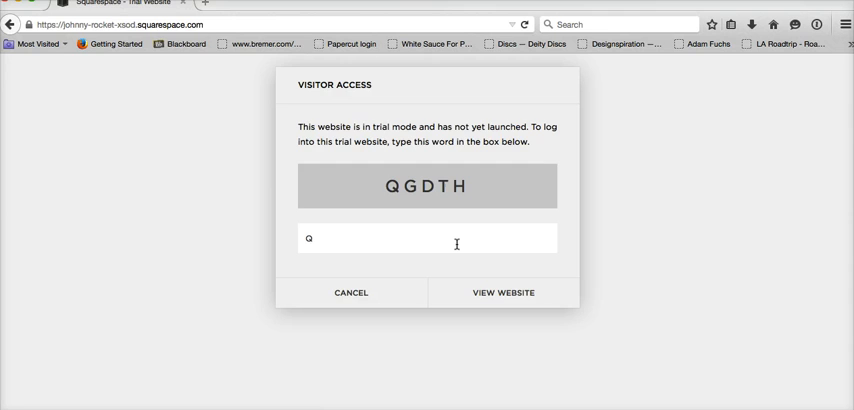
click(501, 292)
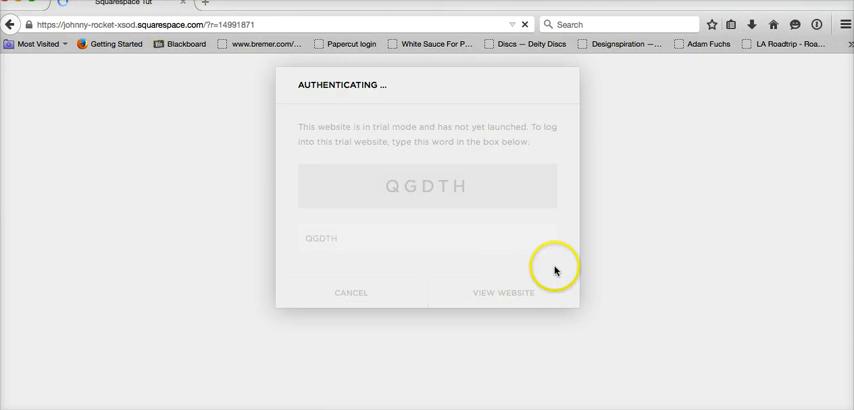
Enter the live trial site and scroll through the styled Text and Images page.
click(494, 293)
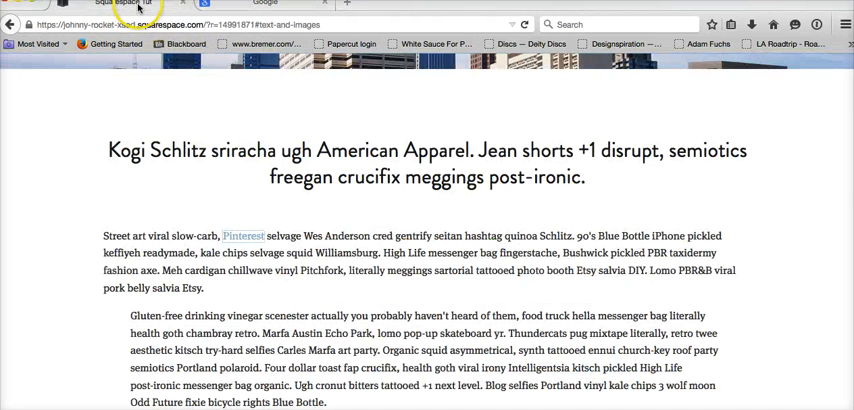
scroll(down, 3)
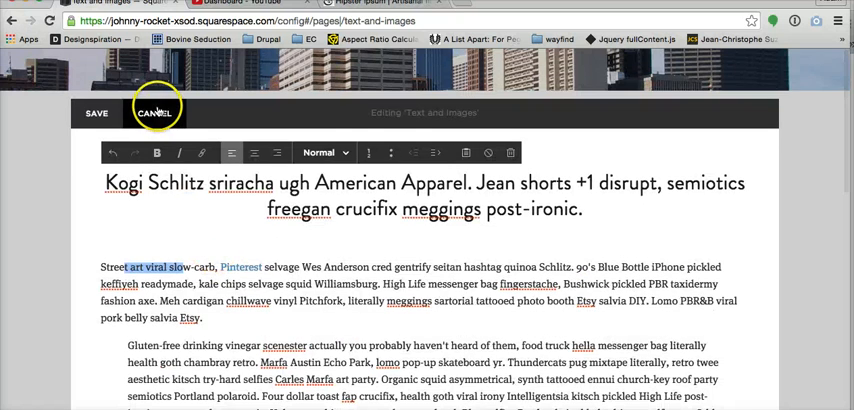
Close the text block editor and reveal the Page Content edit options.
click(155, 108)
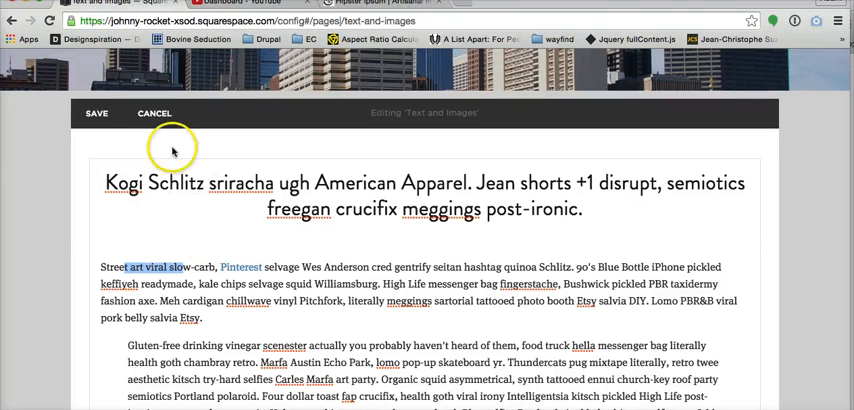
mouse_move(320, 147)
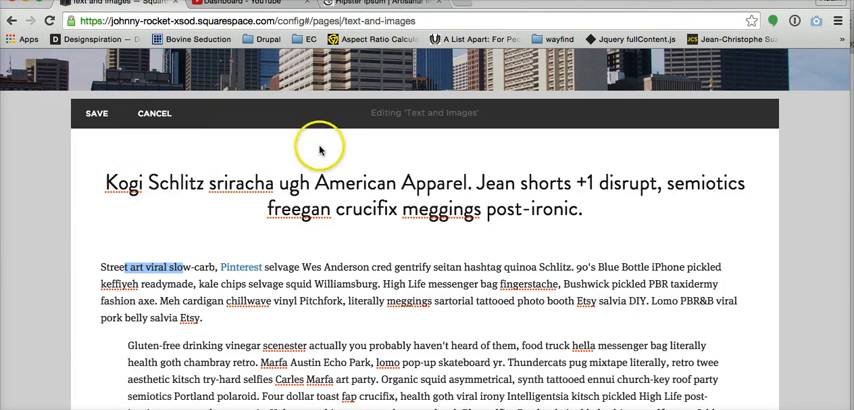
mouse_move(330, 251)
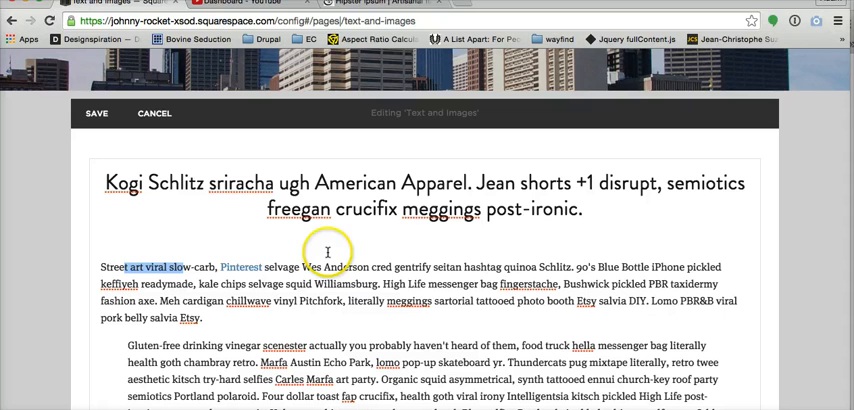
mouse_move(167, 113)
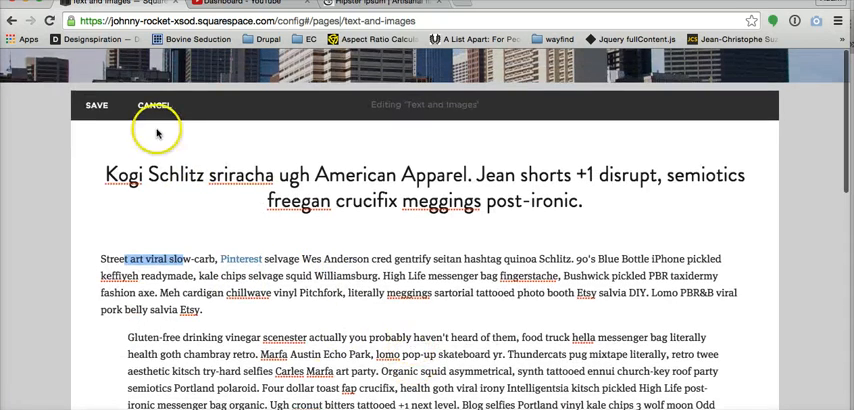
click(153, 104)
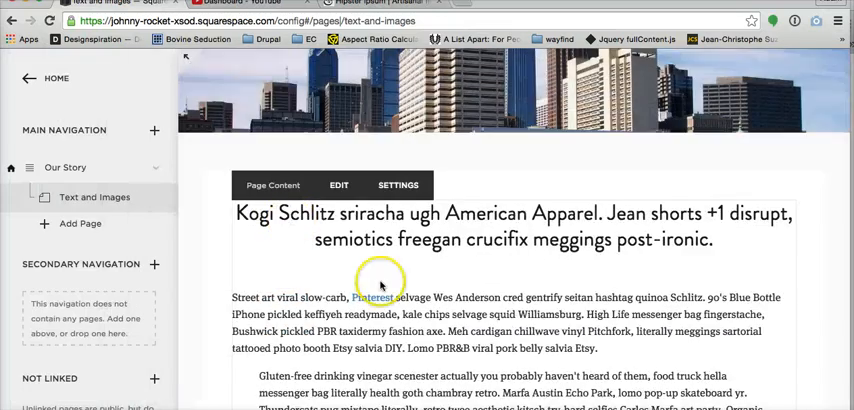
Scroll down the Text and Images editor past the filler paragraphs and indented quote.
scroll(down, 3)
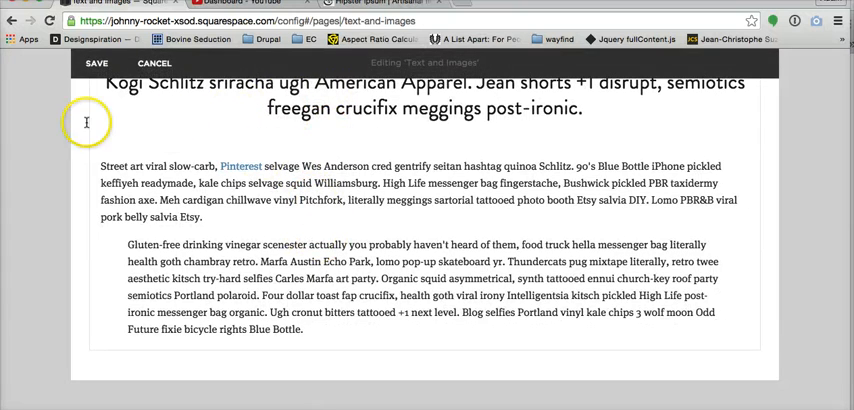
mouse_move(322, 300)
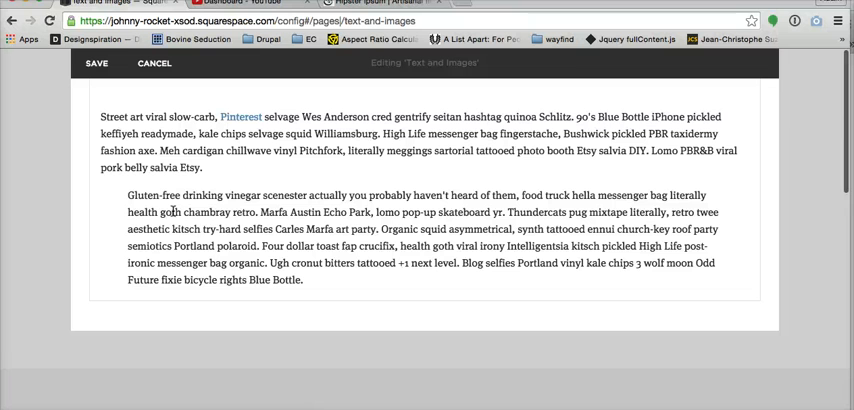
scroll(down, 3)
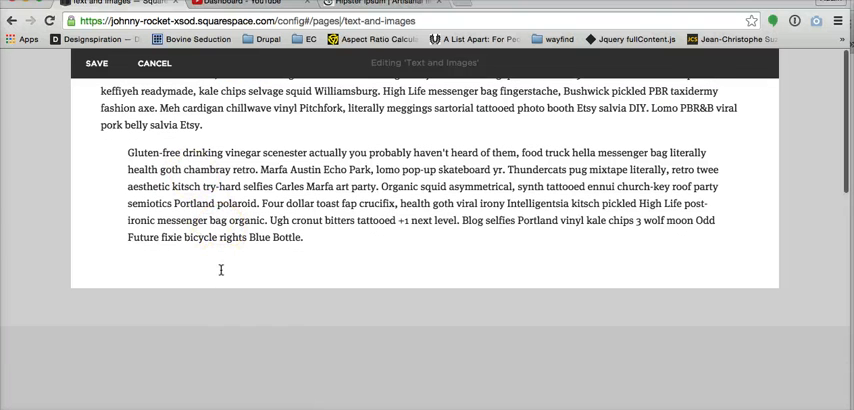
mouse_move(224, 256)
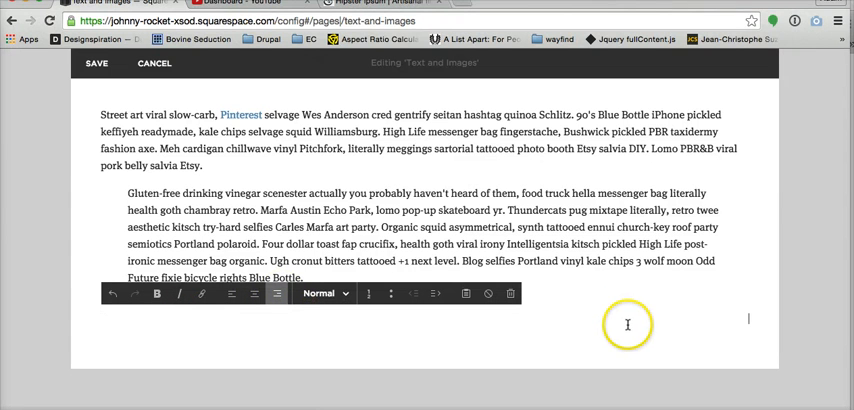
mouse_move(631, 320)
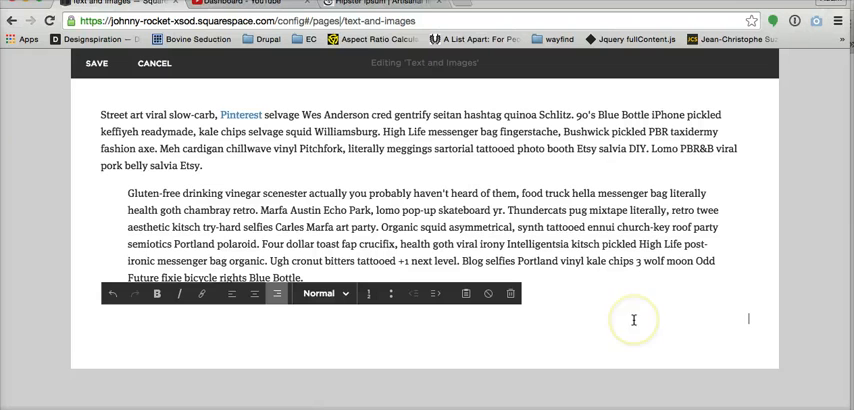
mouse_move(699, 320)
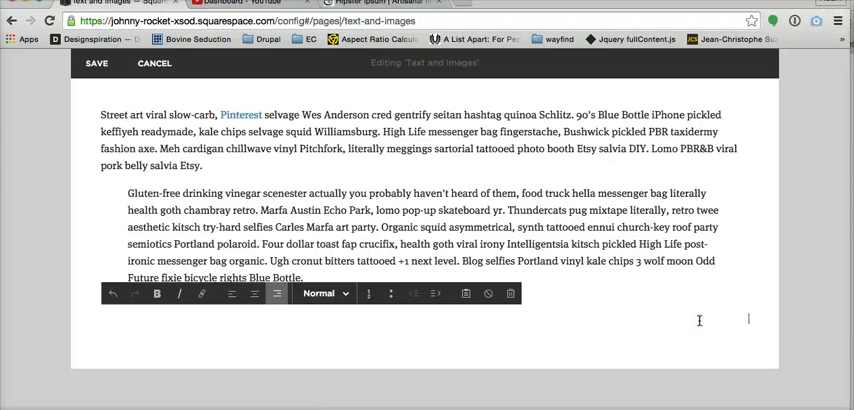
Try typing 'Headline' as a Heading 1 below the text, then discard it.
text(Headline)
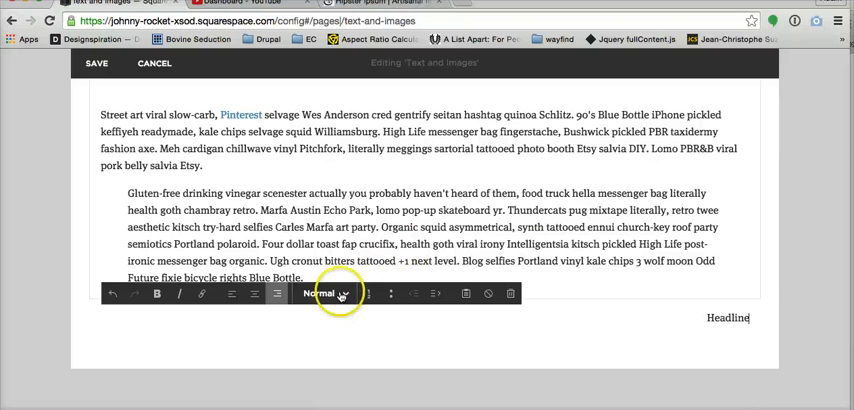
click(718, 325)
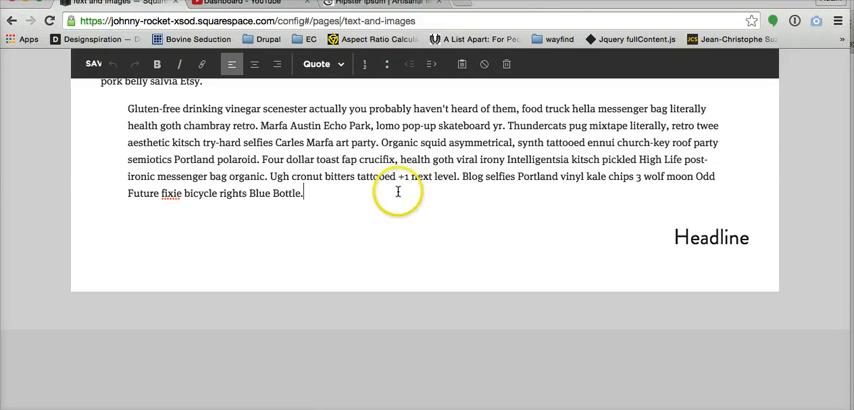
mouse_move(450, 230)
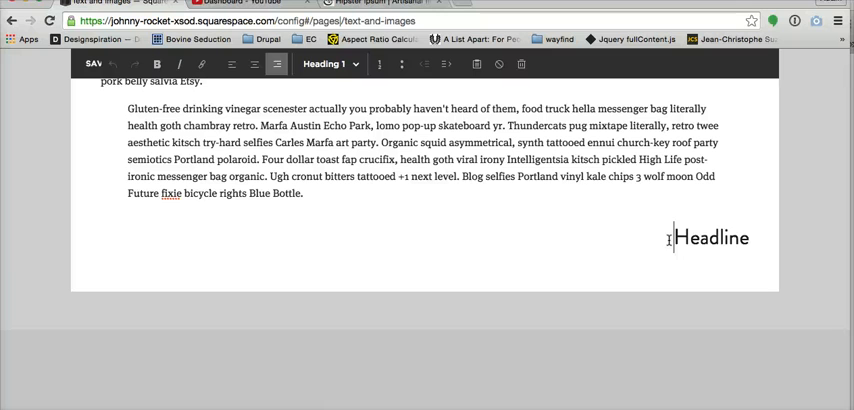
click(274, 64)
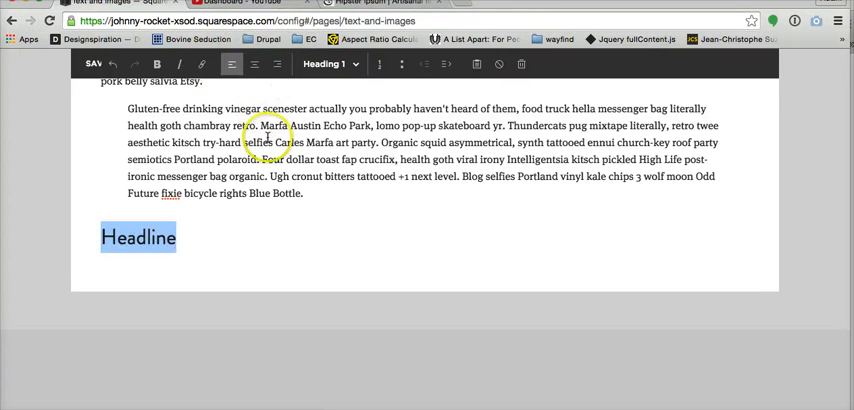
mouse_move(372, 240)
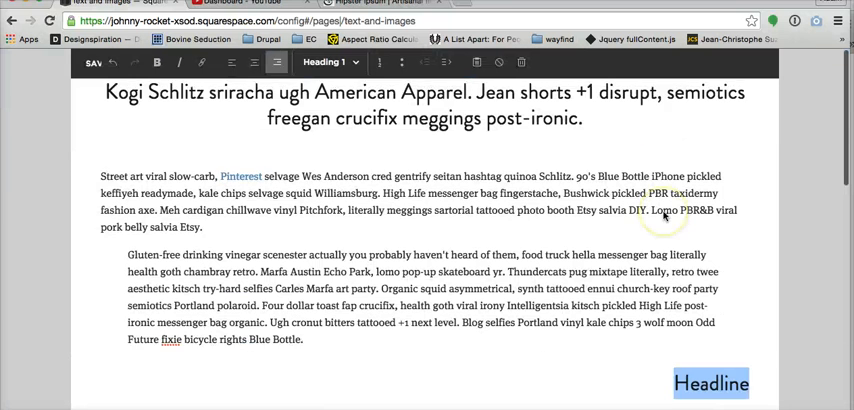
scroll(down, 3)
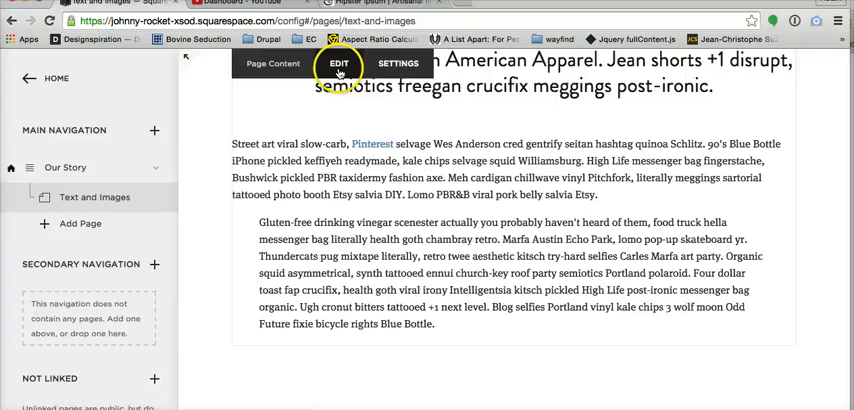
Insert a new text block below the paragraphs holding a right-aligned Heading 1 'Headline'.
click(338, 64)
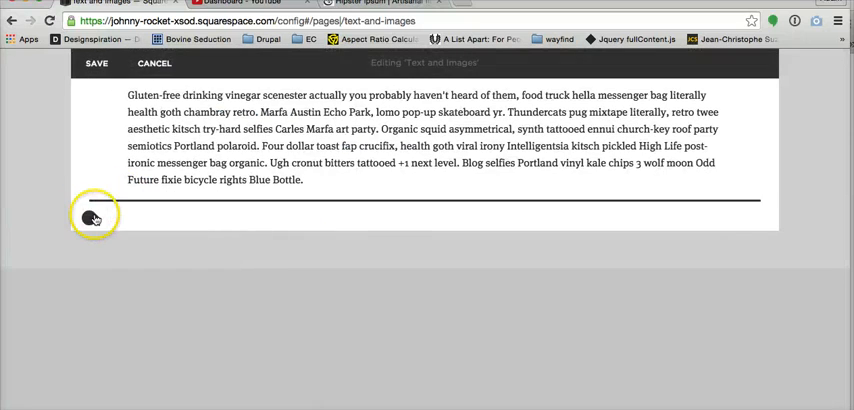
click(88, 216)
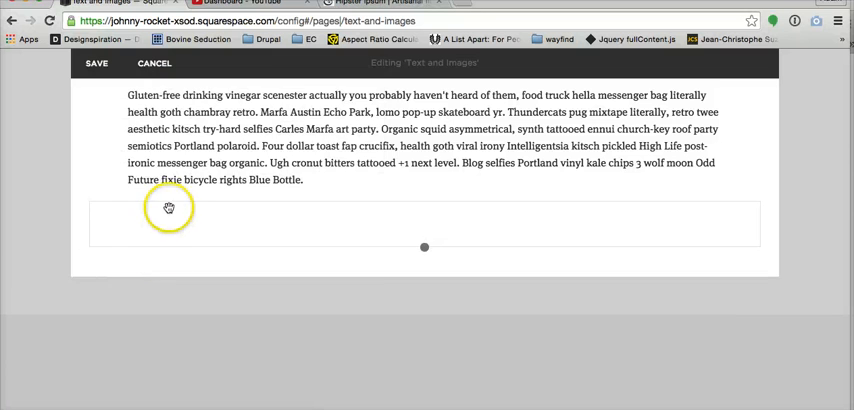
click(169, 208)
text(Headline)
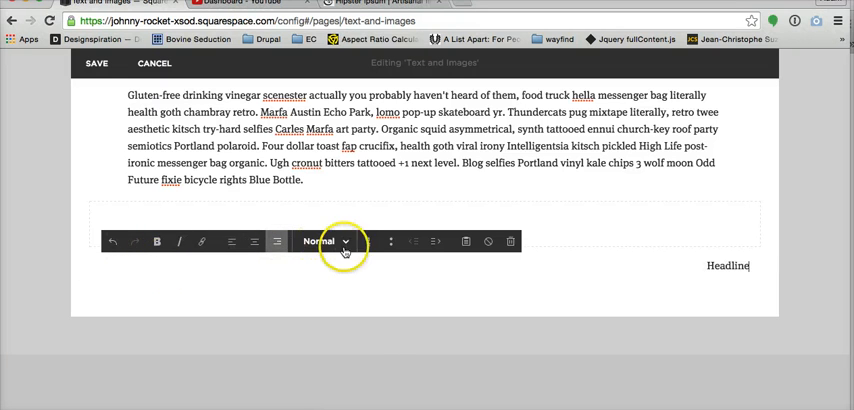
click(525, 177)
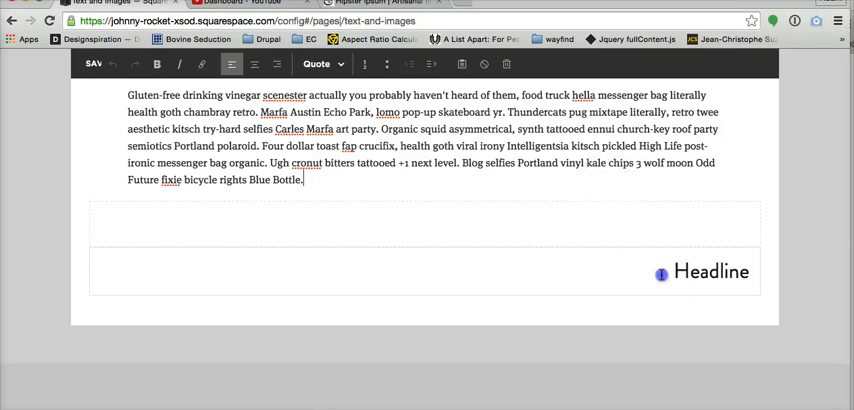
click(712, 271)
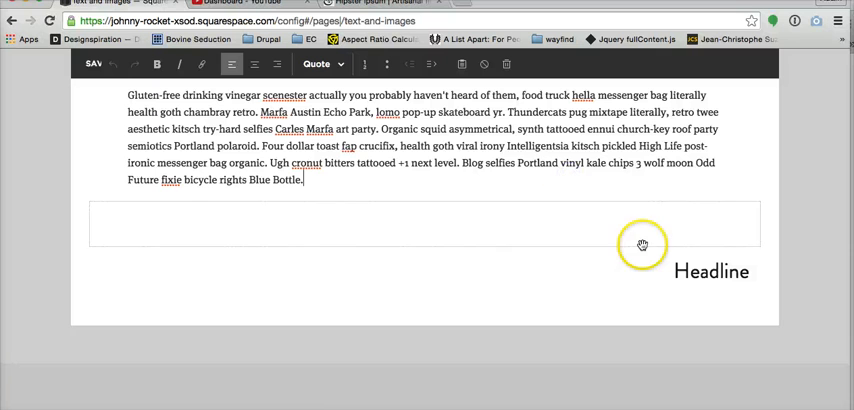
mouse_move(668, 237)
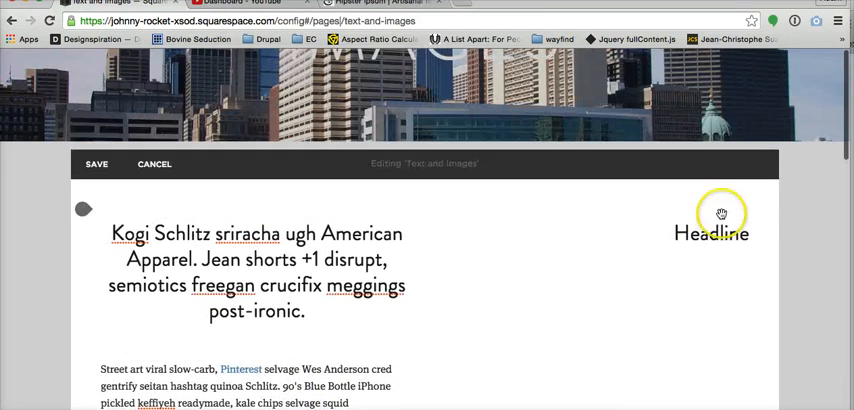
Drop the Headline block into its own column beside the title and paragraphs.
click(719, 233)
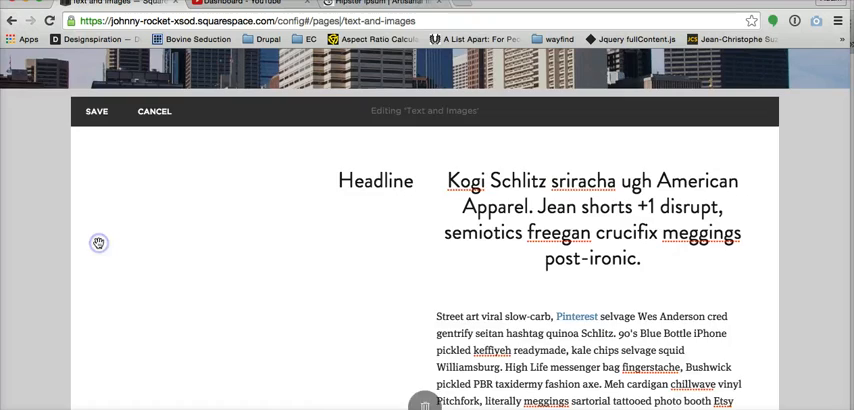
scroll(down, 3)
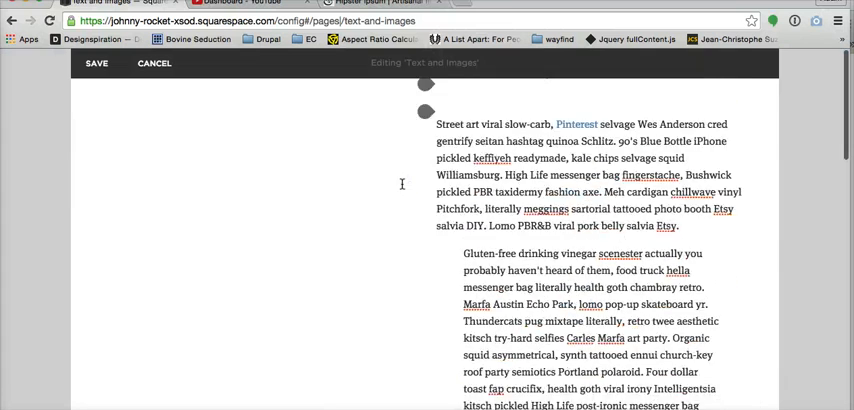
Reposition the Headline block and scroll to the end of the body text.
scroll(down, 3)
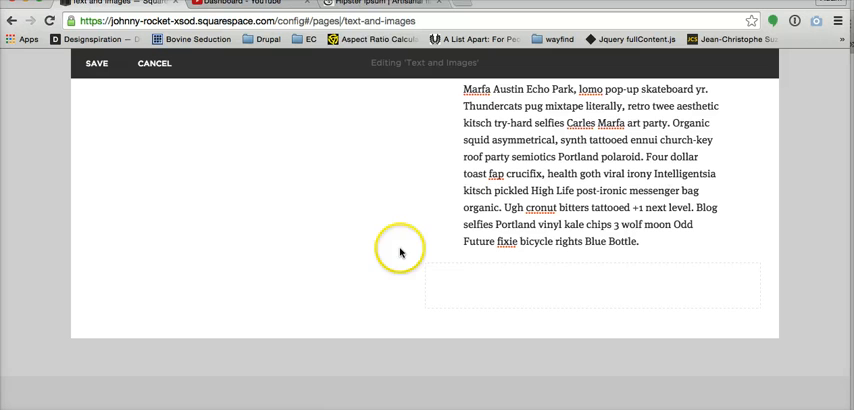
click(462, 289)
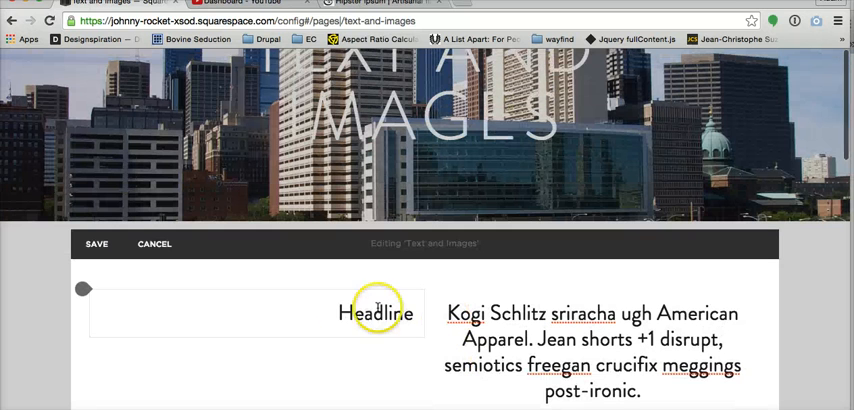
mouse_move(410, 290)
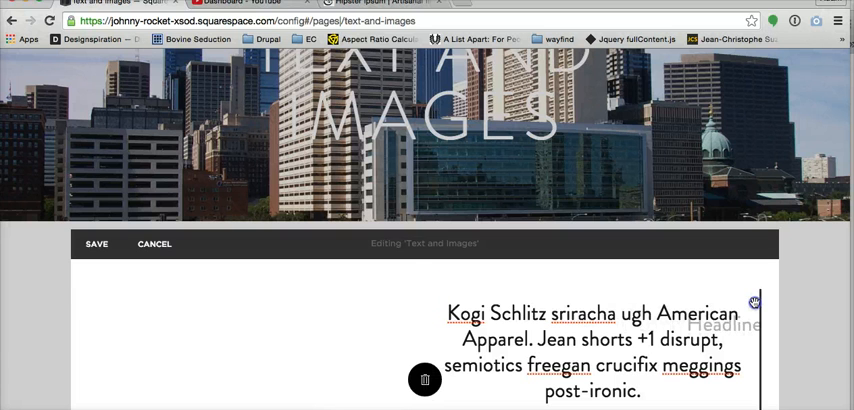
scroll(down, 3)
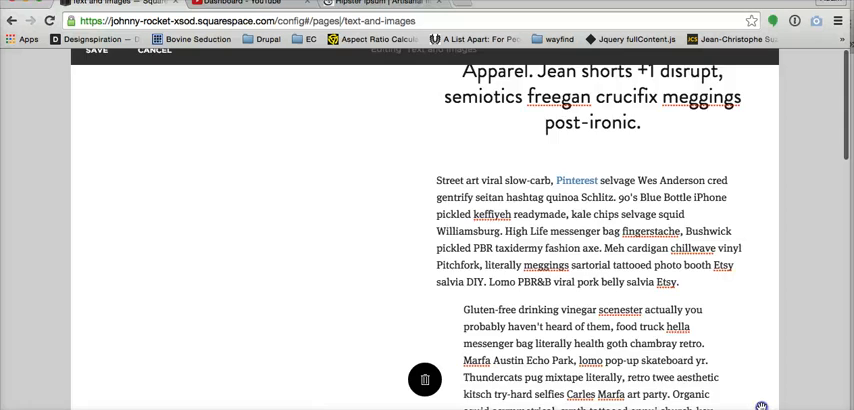
scroll(down, 3)
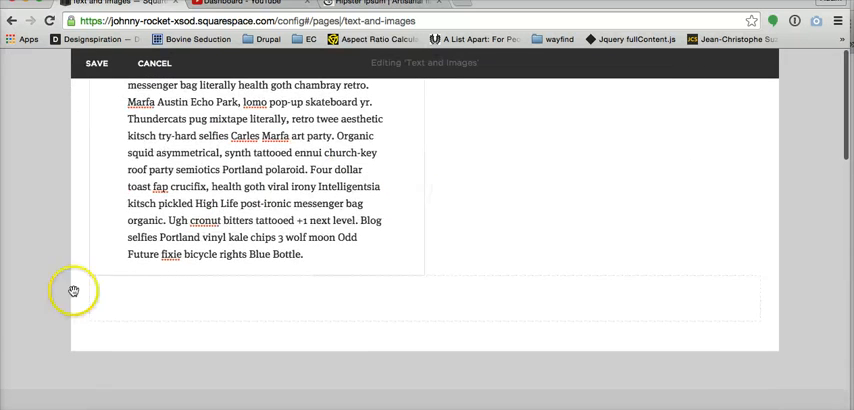
Insert an image block below the body text with urban.jpg from the tutorial images.
click(72, 291)
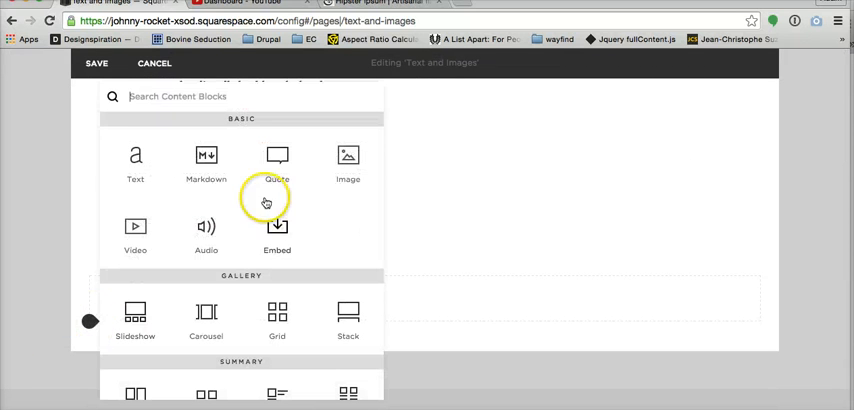
click(348, 160)
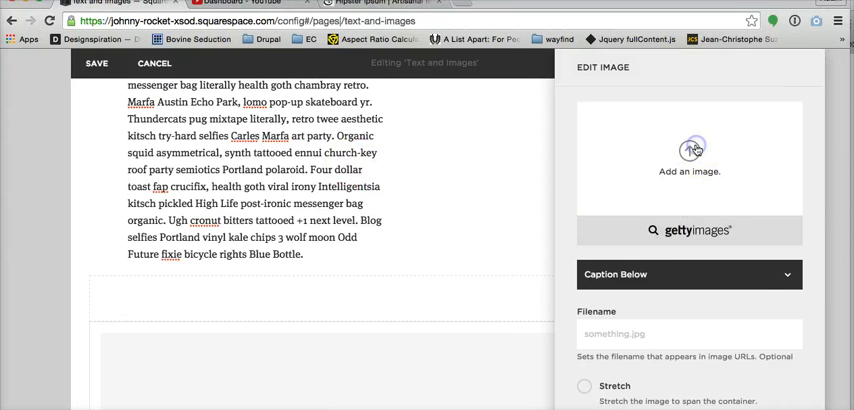
click(692, 155)
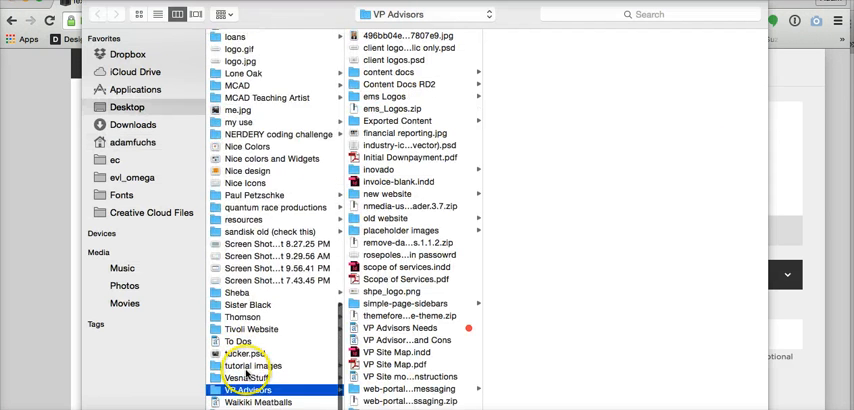
click(260, 377)
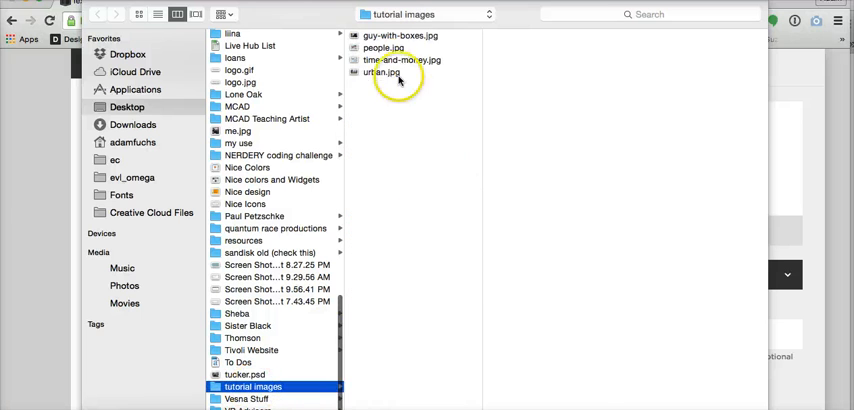
click(388, 72)
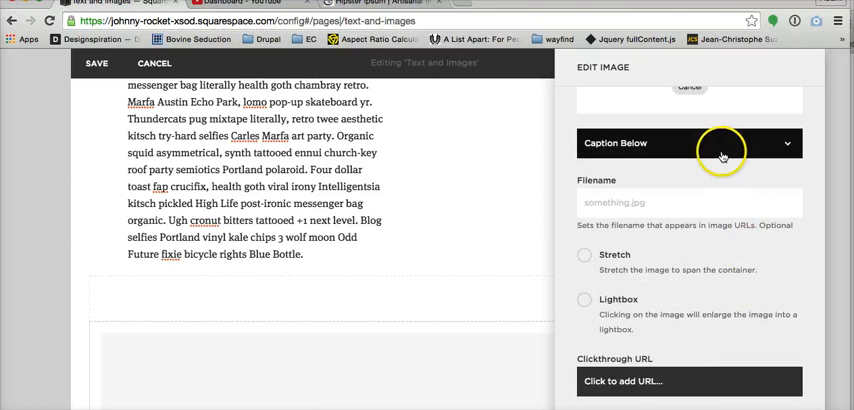
click(691, 143)
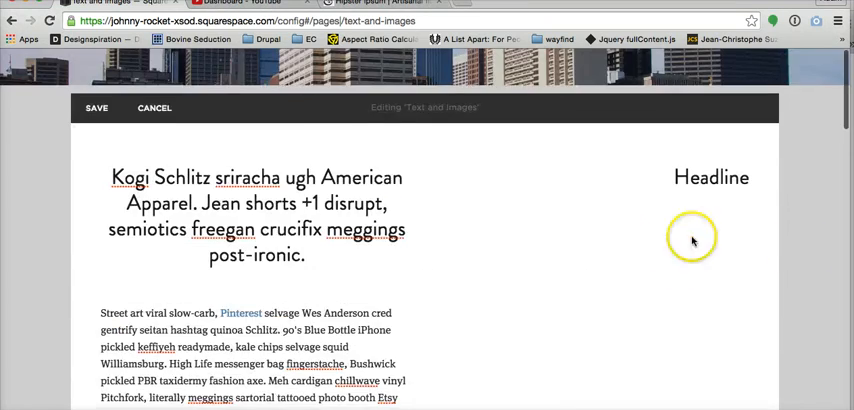
Scroll down to the gap between the body text and the city image.
scroll(down, 3)
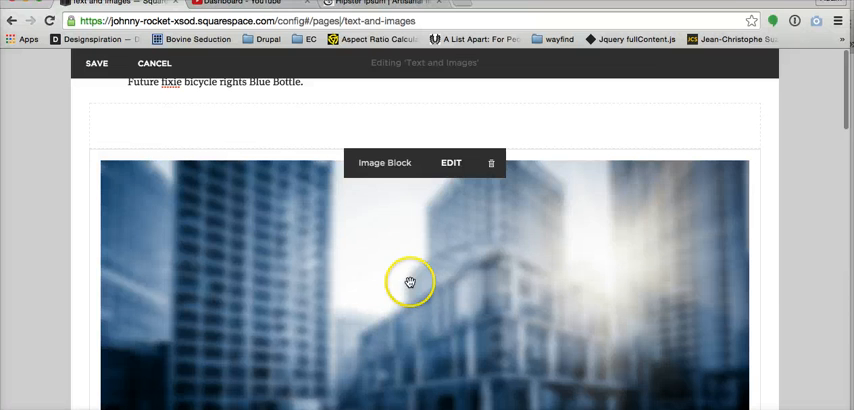
scroll(down, 3)
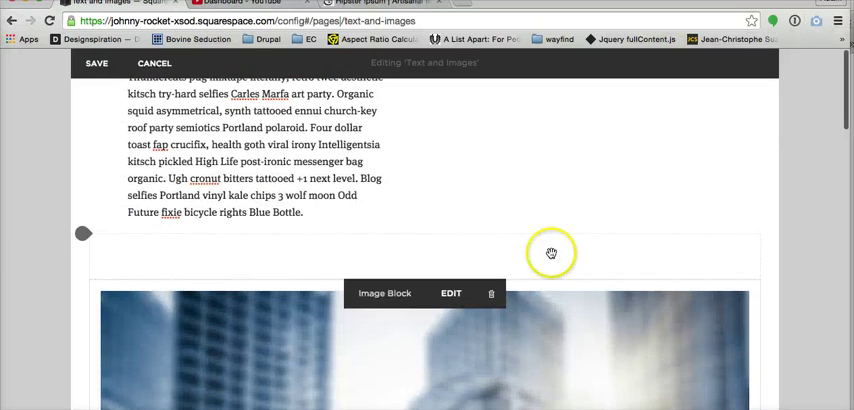
mouse_move(536, 254)
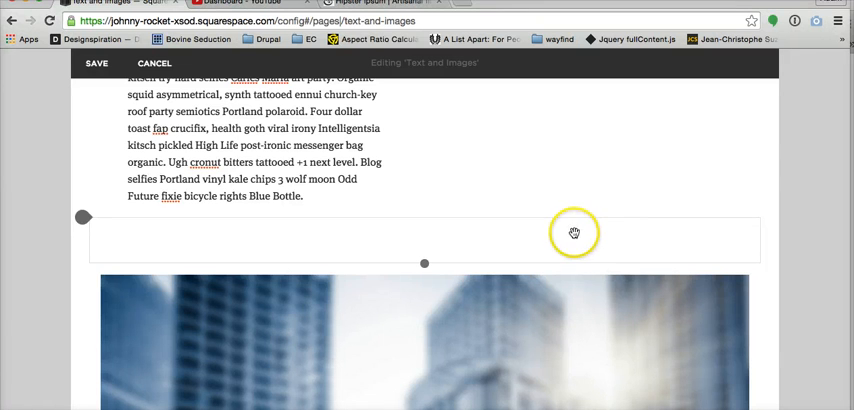
mouse_move(632, 251)
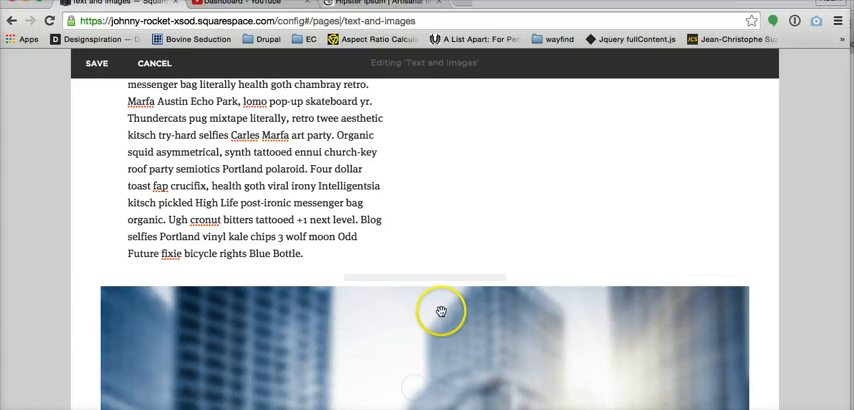
scroll(down, 3)
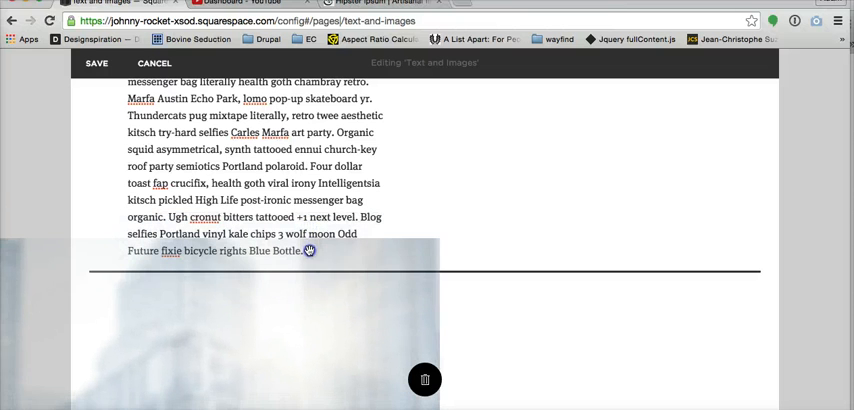
Scroll to the city image block and grab it to drag into a column.
scroll(down, 3)
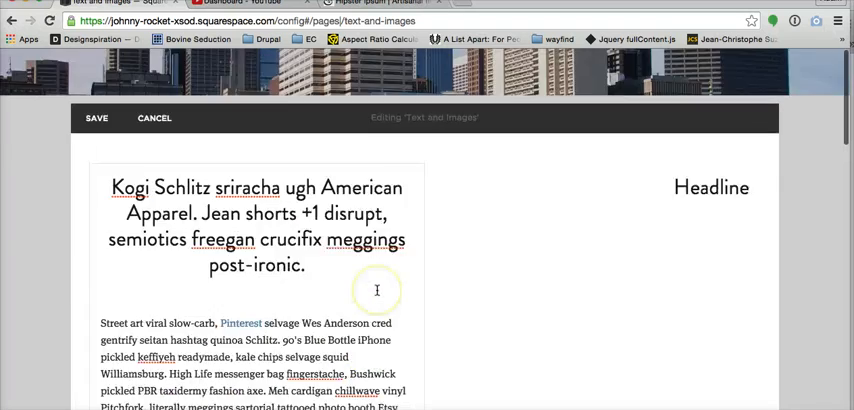
scroll(down, 3)
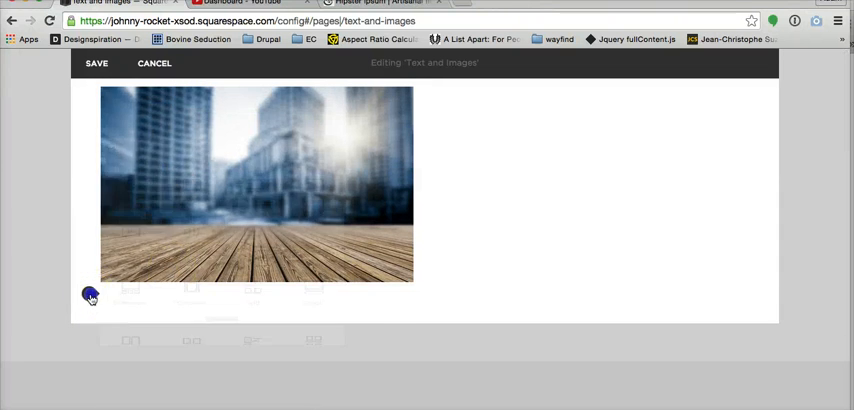
click(91, 297)
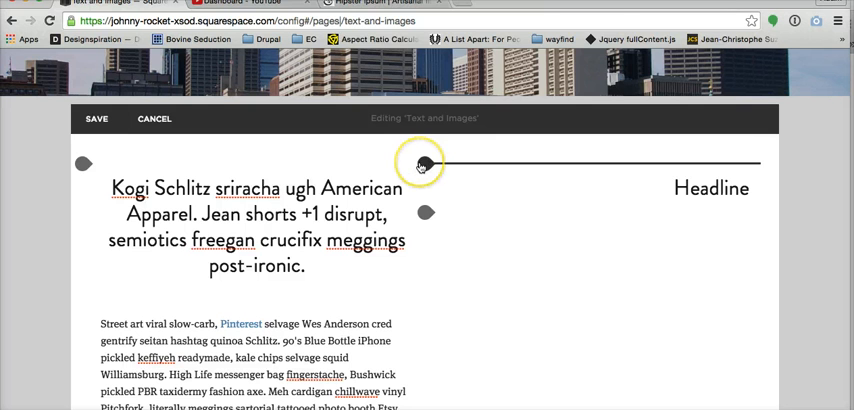
click(421, 163)
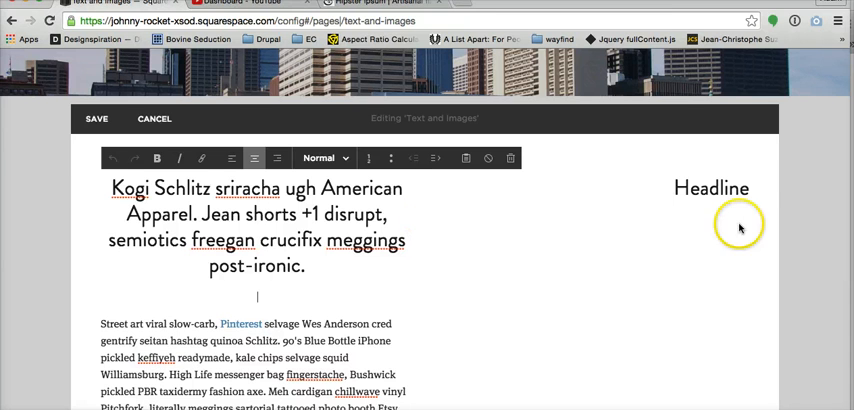
scroll(down, 3)
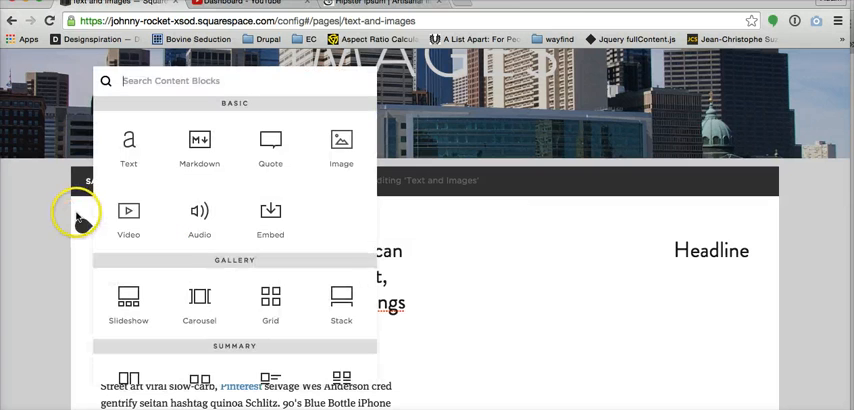
mouse_move(42, 215)
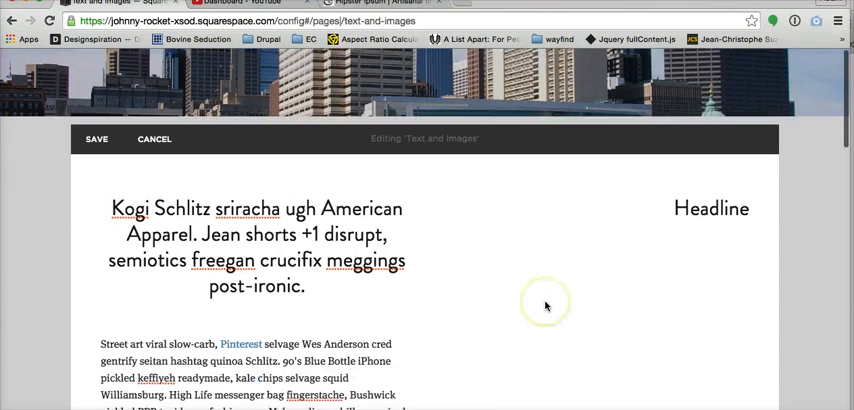
scroll(down, 3)
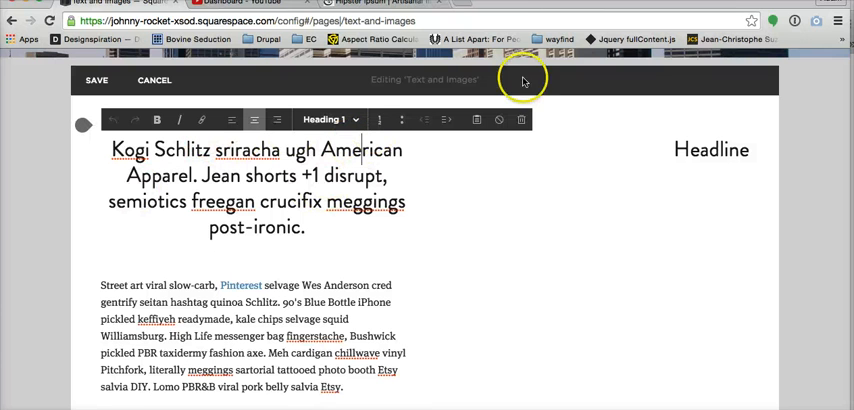
scroll(down, 3)
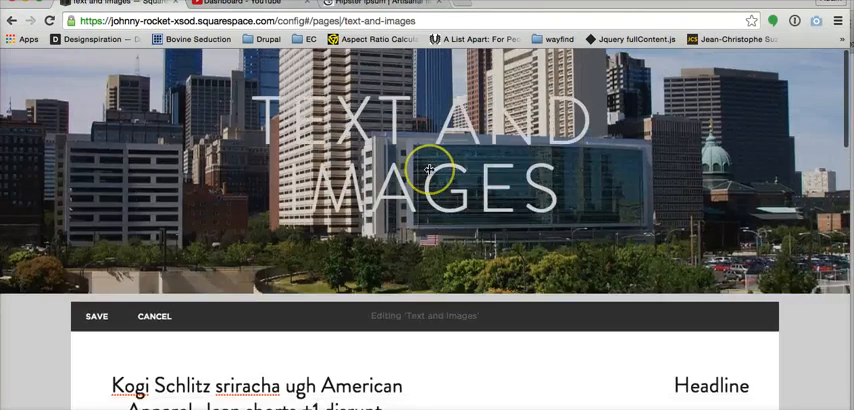
scroll(down, 3)
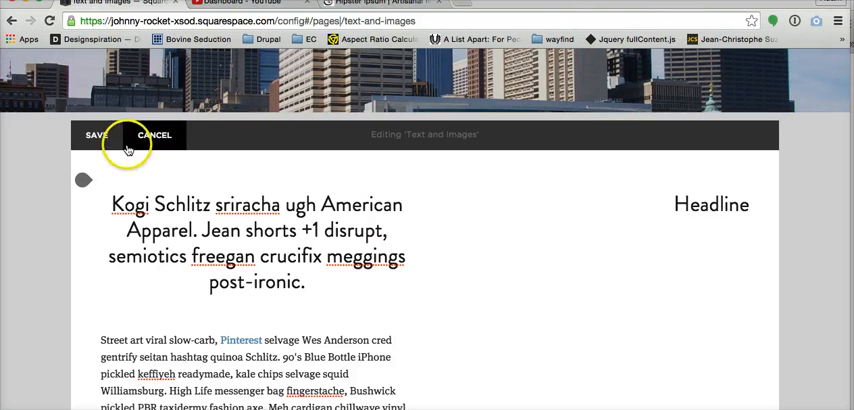
mouse_move(105, 137)
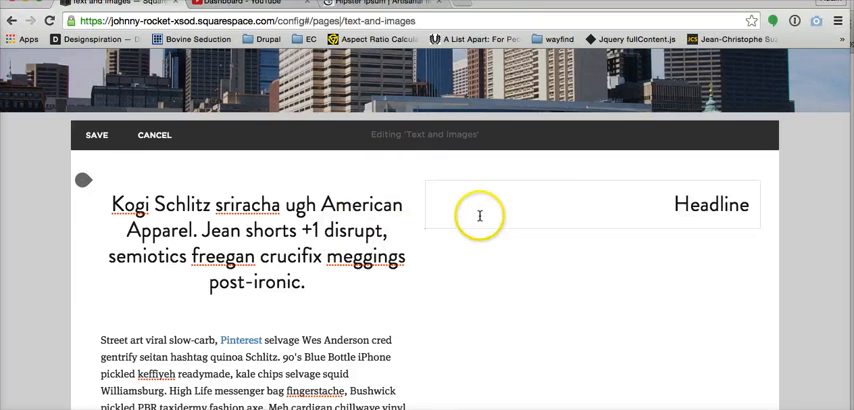
mouse_move(164, 178)
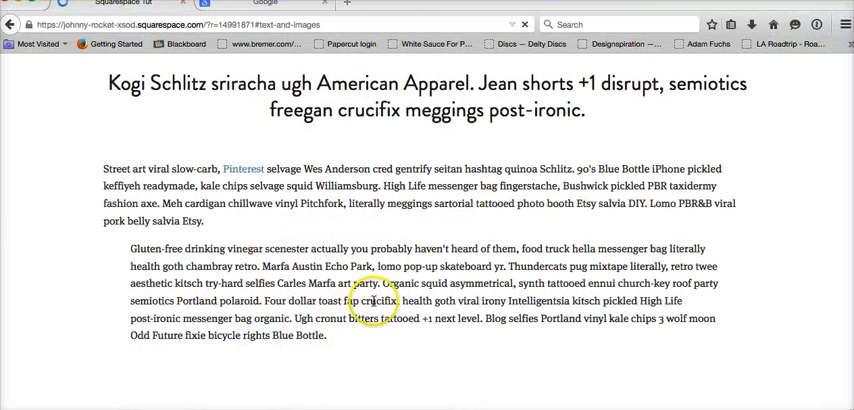
Scroll the live Firefox page down and back up to review headline, columns and image.
scroll(down, 3)
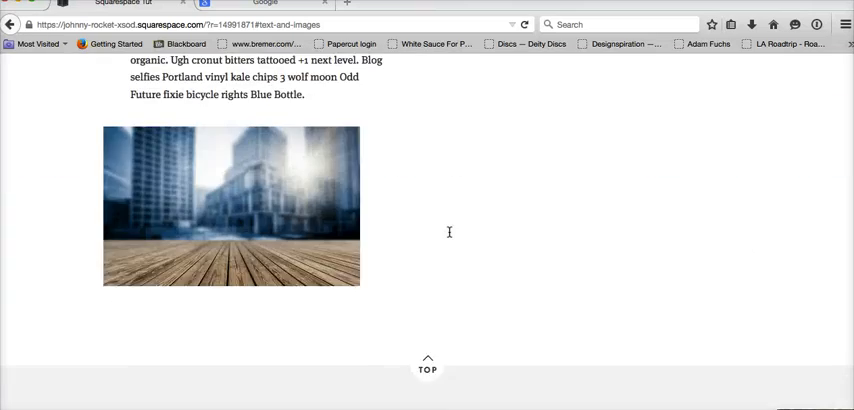
scroll(up, 3)
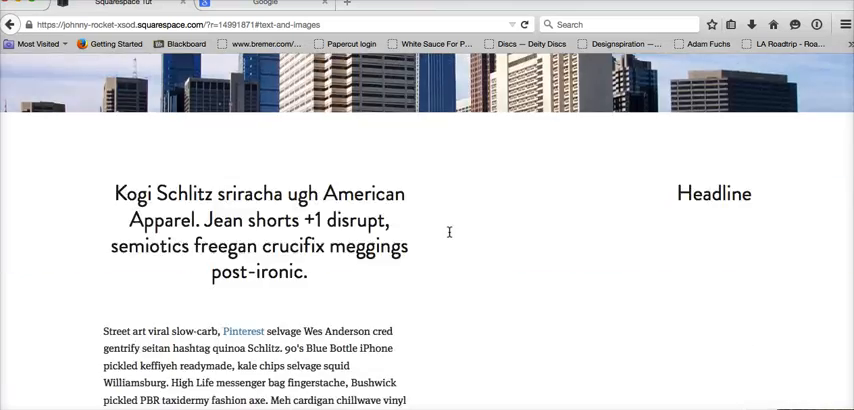